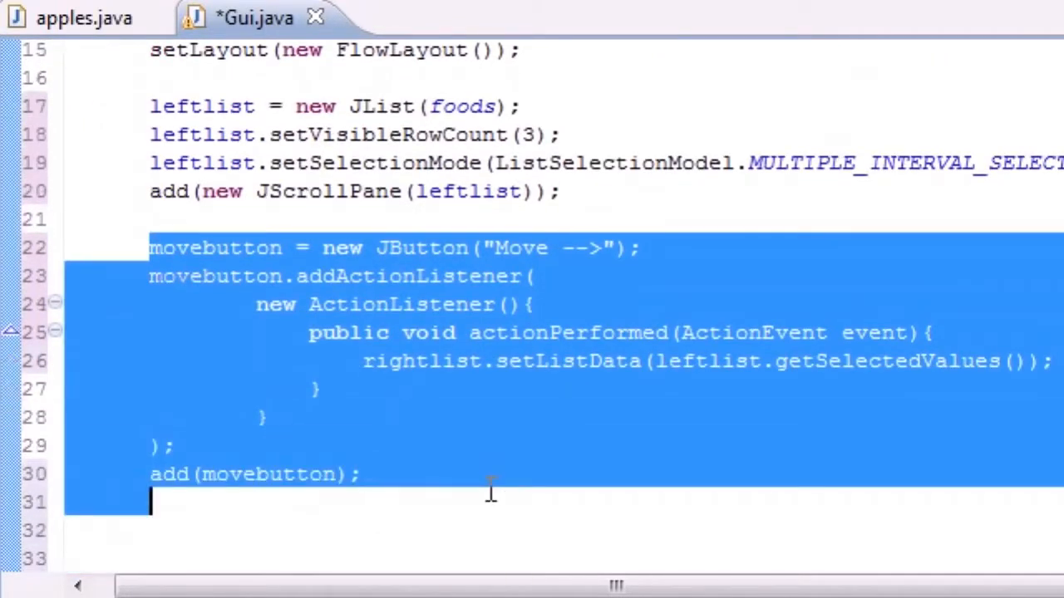
# - Add the line rightlist = new JList(); just below add(movebutton)
pyautogui.scroll(-3)
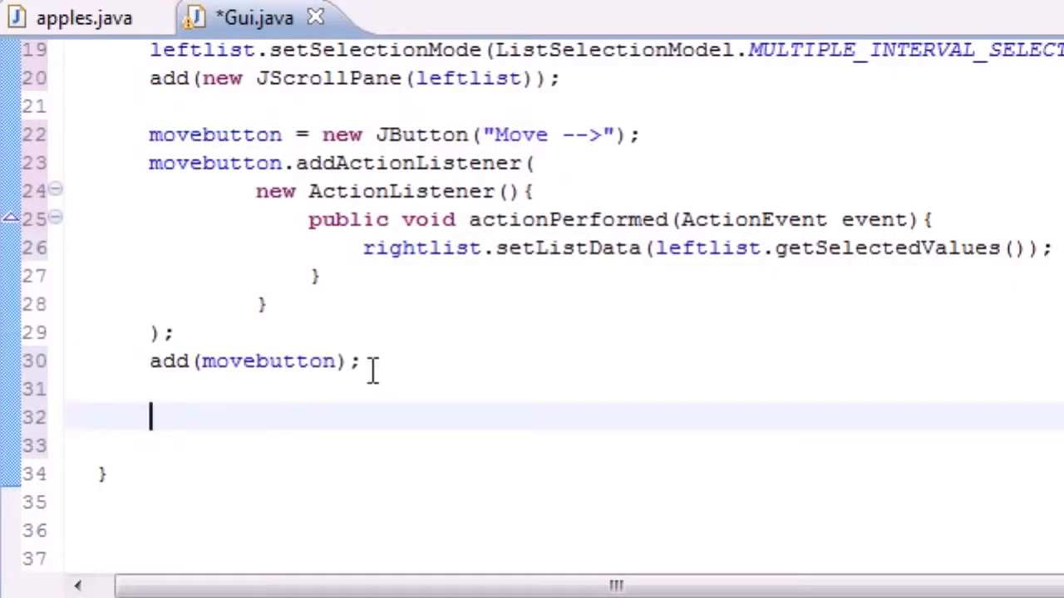
pyautogui.write('rig')
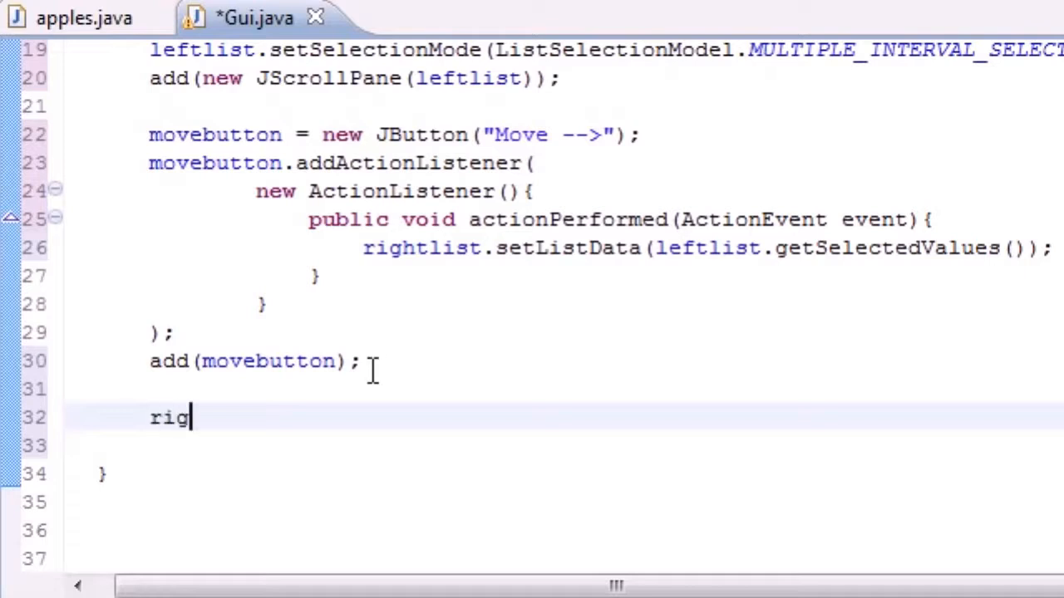
pyautogui.write('htlist')
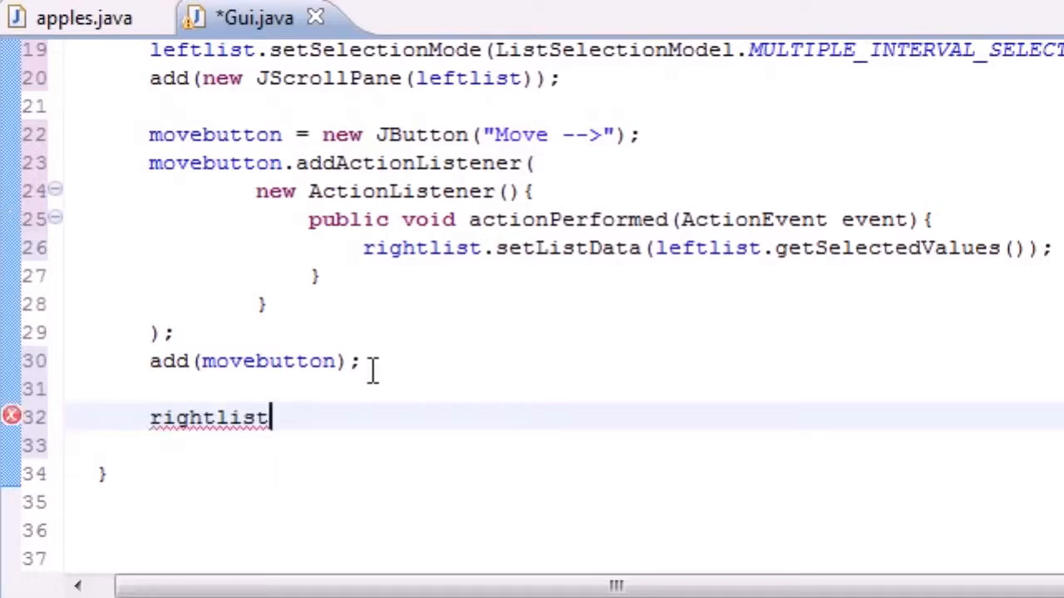
pyautogui.write('= new')
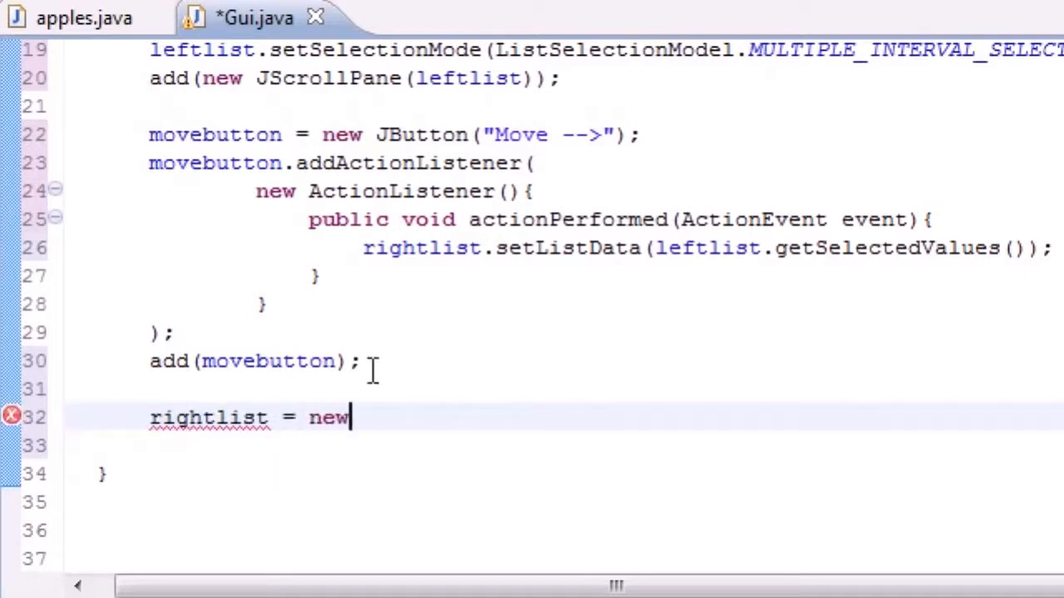
pyautogui.write('JList')
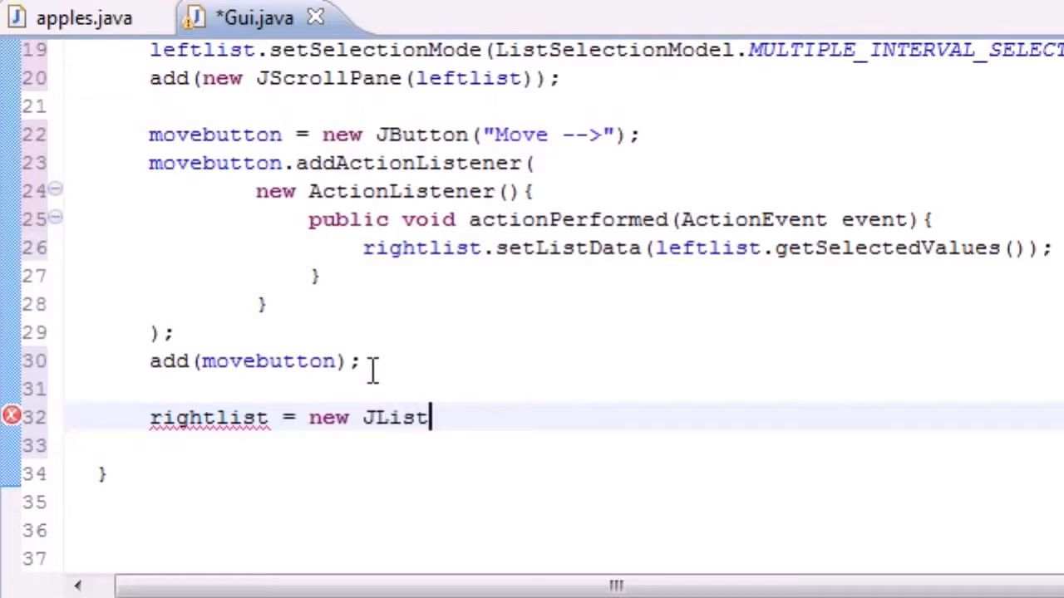
pyautogui.write('();')
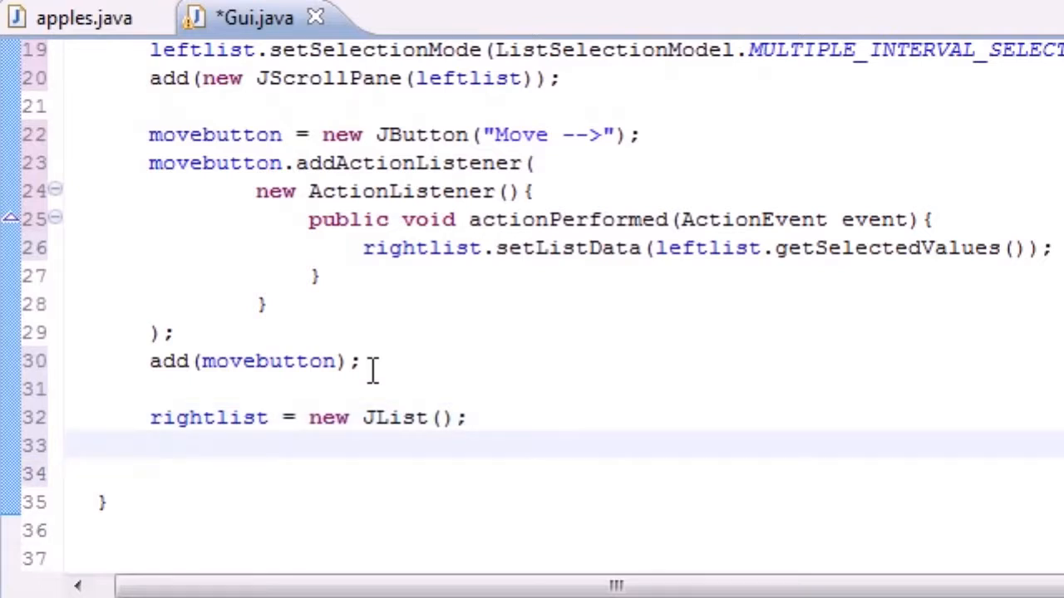
pyautogui.scroll(-3)
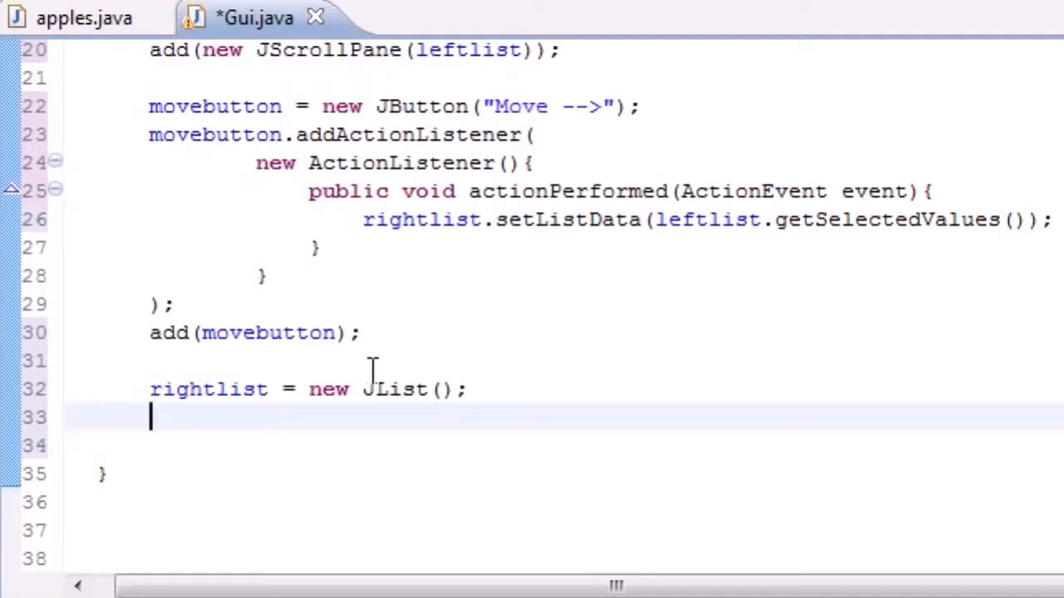
pyautogui.moveTo(343, 399)
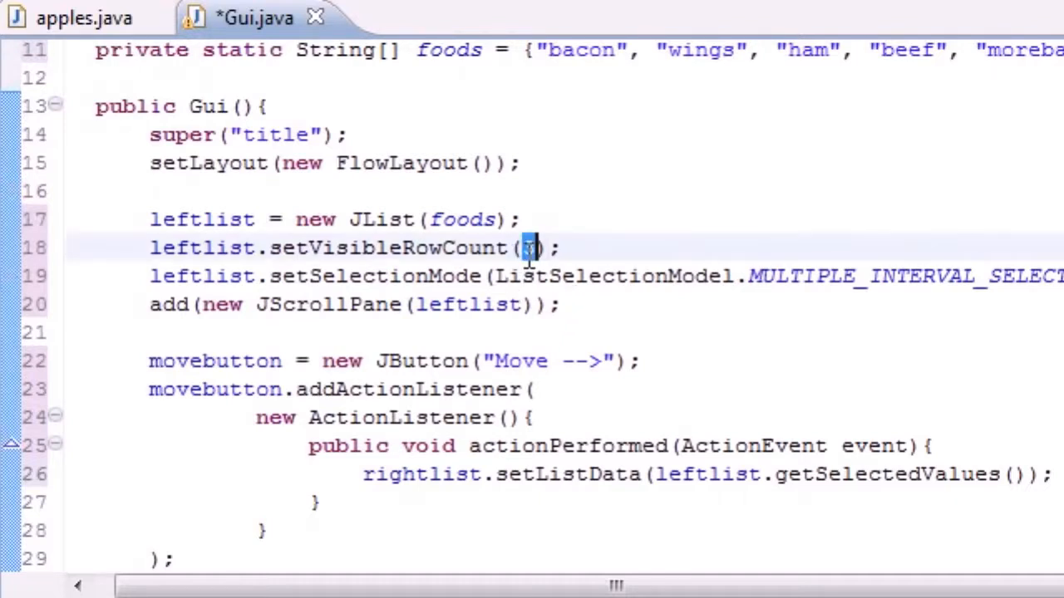
# - Add rightlist.setVisibleRowCount(3);, undoing a mistyped call, and begin another rightlist statement
pyautogui.scroll(-3)
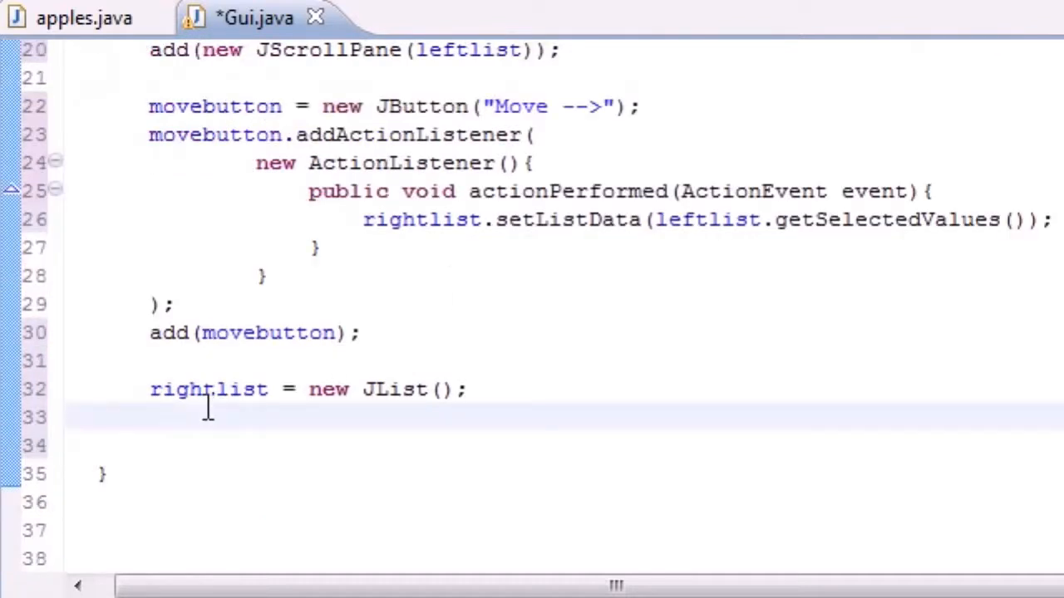
pyautogui.write('ri')
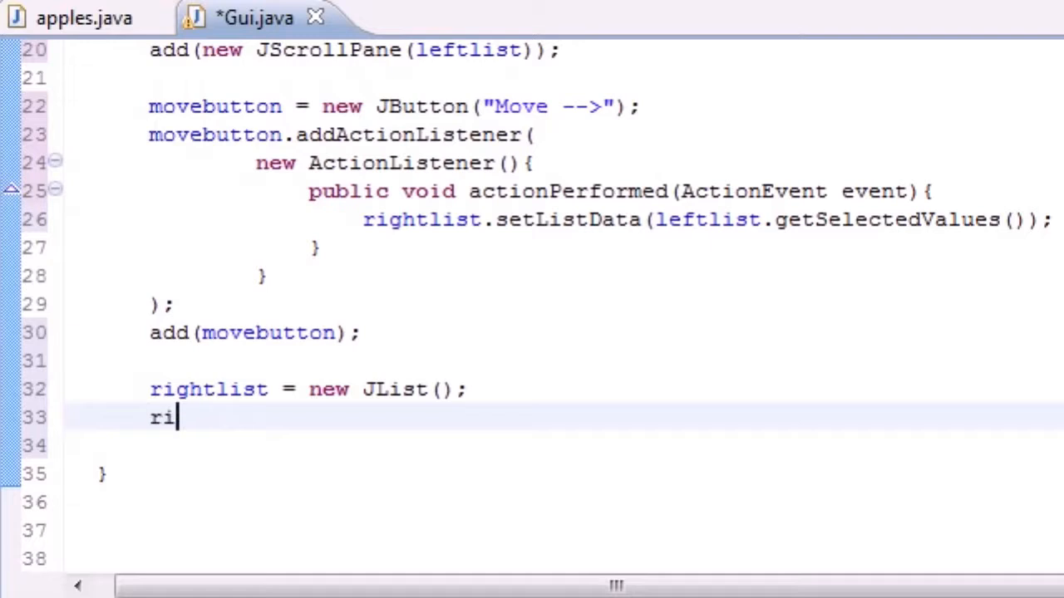
pyautogui.write('ghslist.action(evt, what')
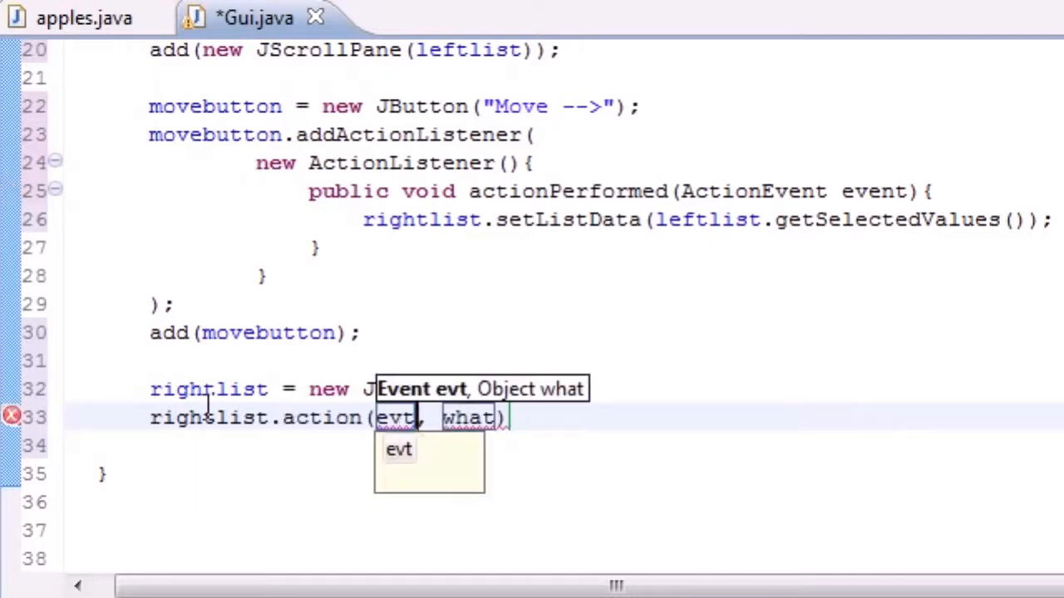
pyautogui.write('w')
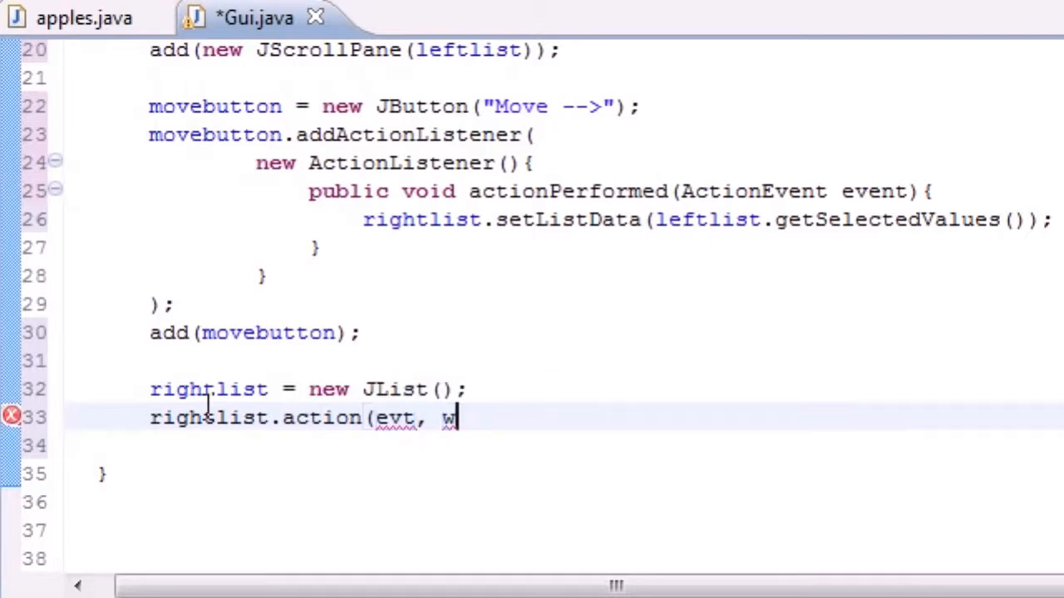
pyautogui.press('ctrl+z')
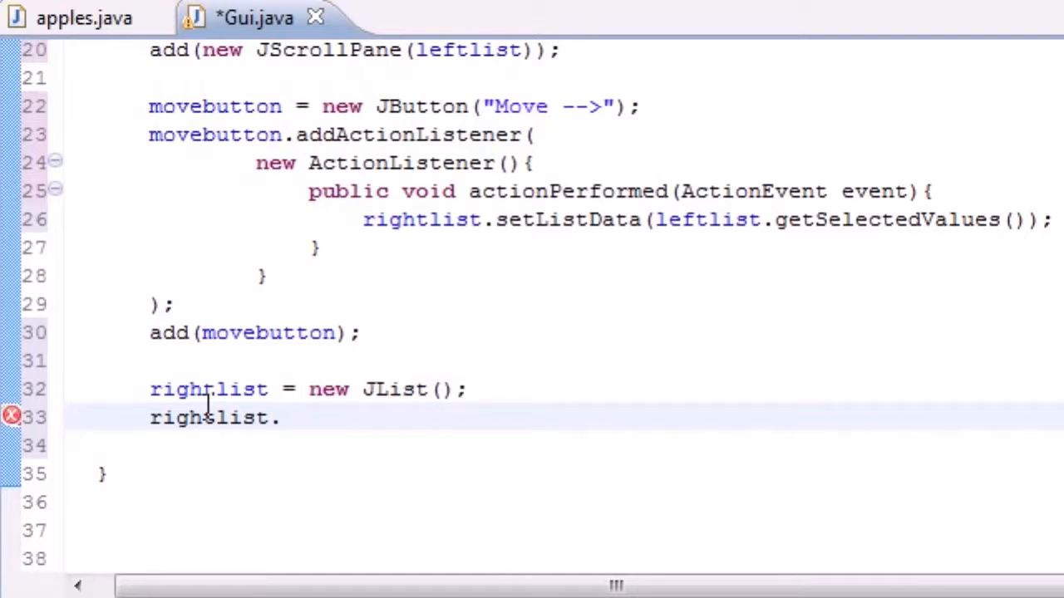
pyautogui.write('s')
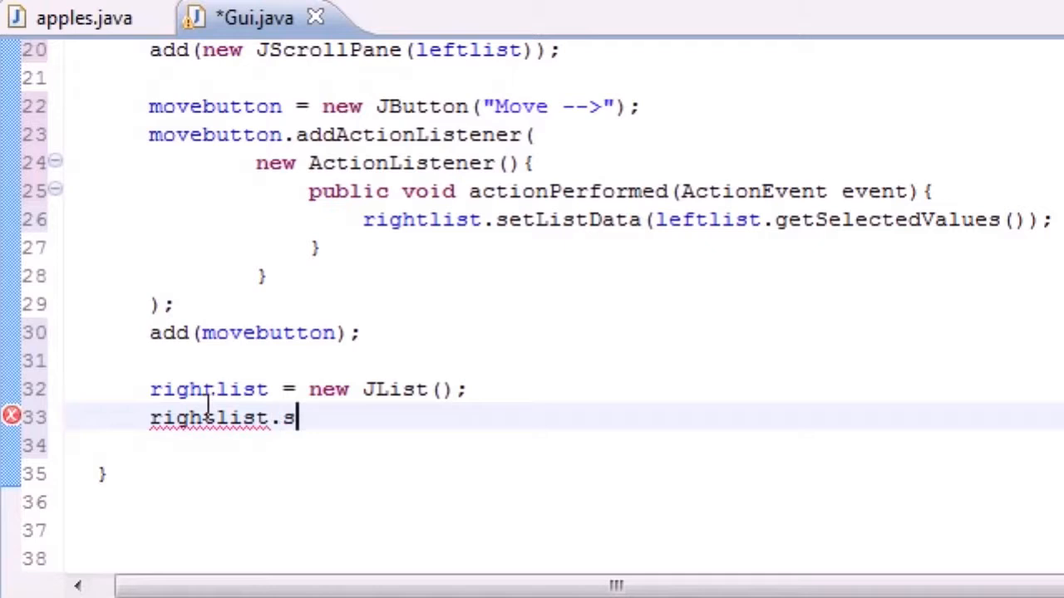
pyautogui.write('etVisibleR')
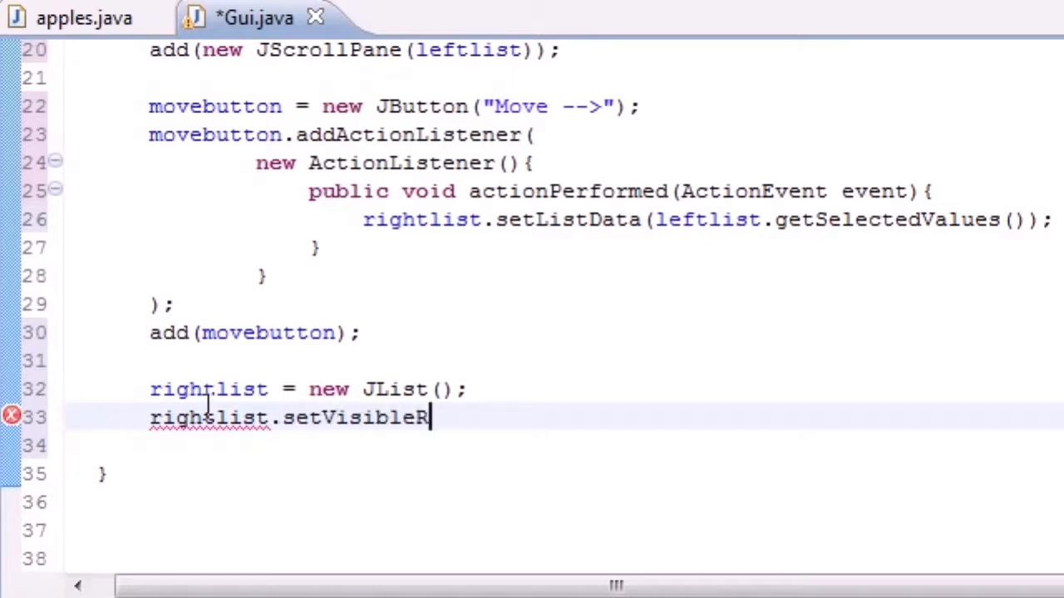
pyautogui.write('owCount()')
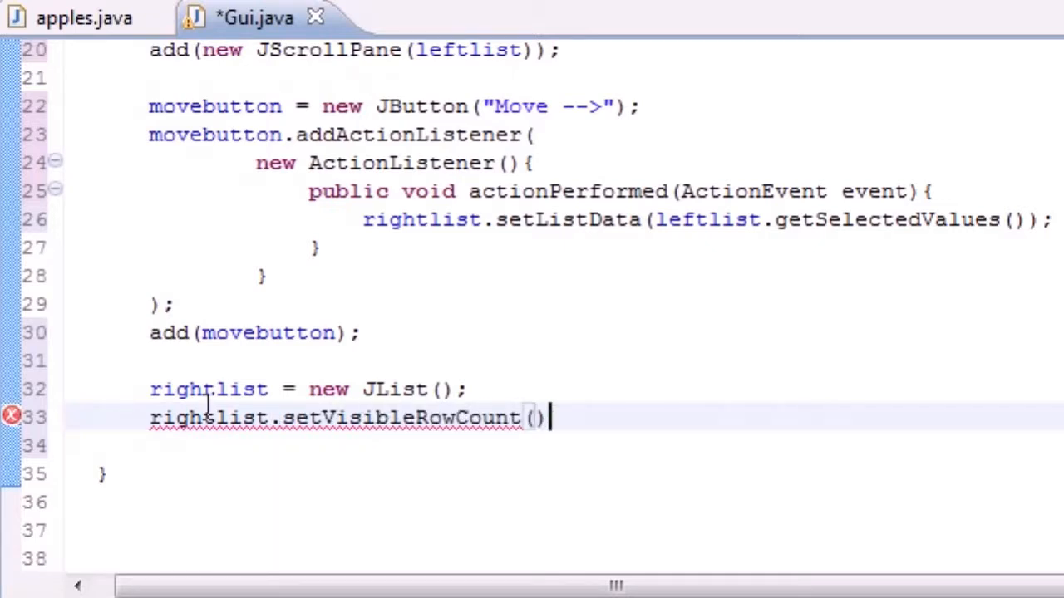
pyautogui.write('3')
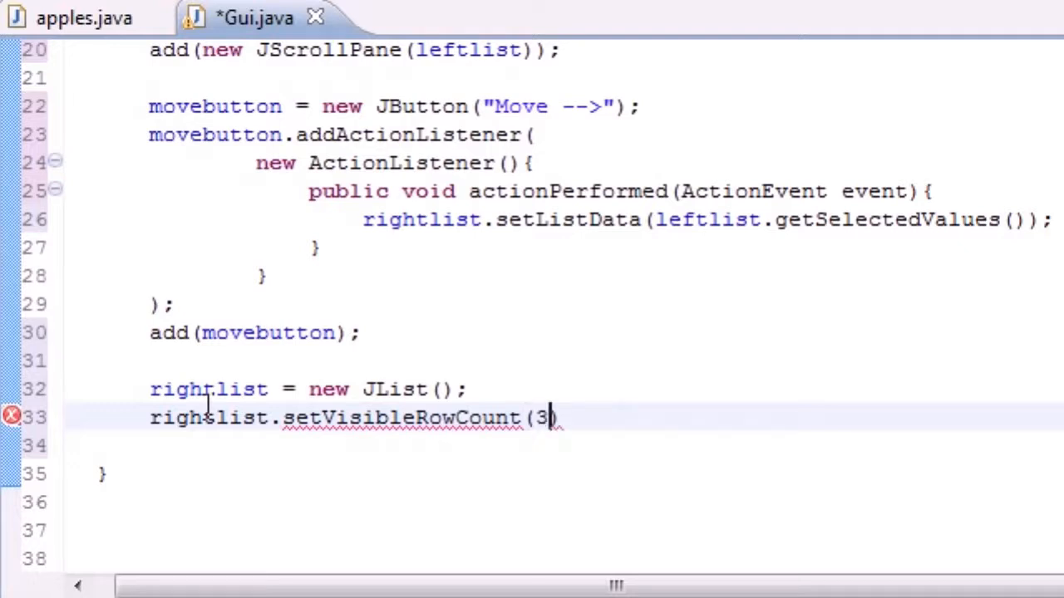
pyautogui.write(');')
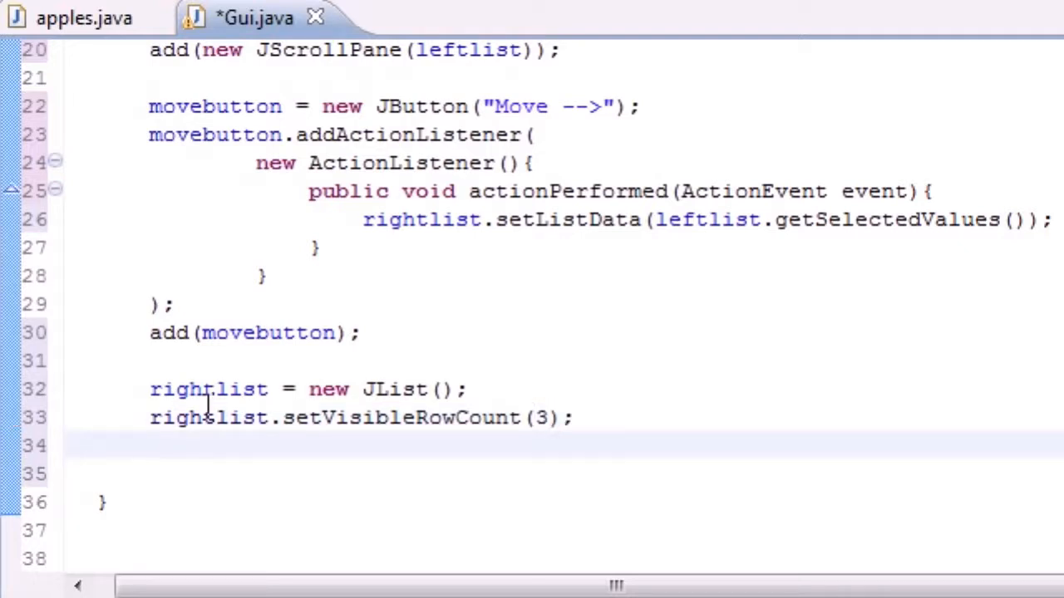
pyautogui.write('rightlist')
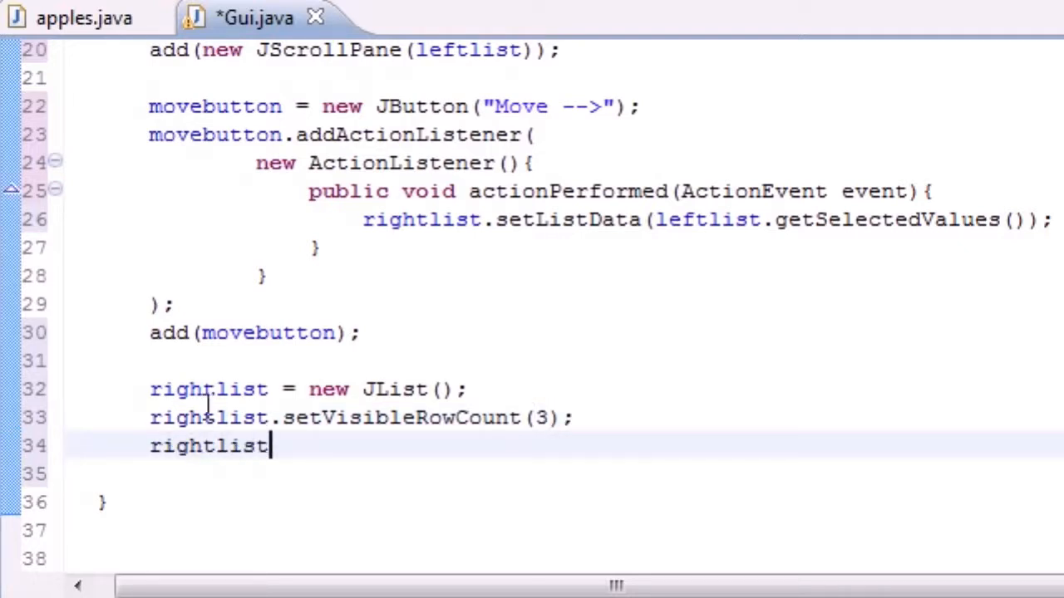
# - Complete the rightlist statement as setFixedCellWidth(100) via autocomplete
pyautogui.write('.setFi')
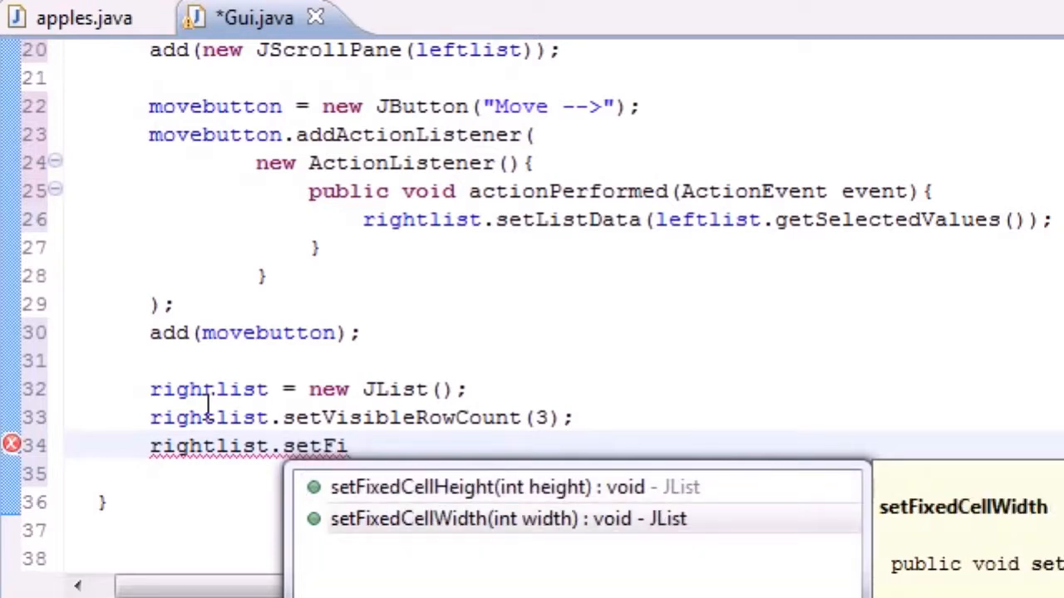
pyautogui.click(454, 519)
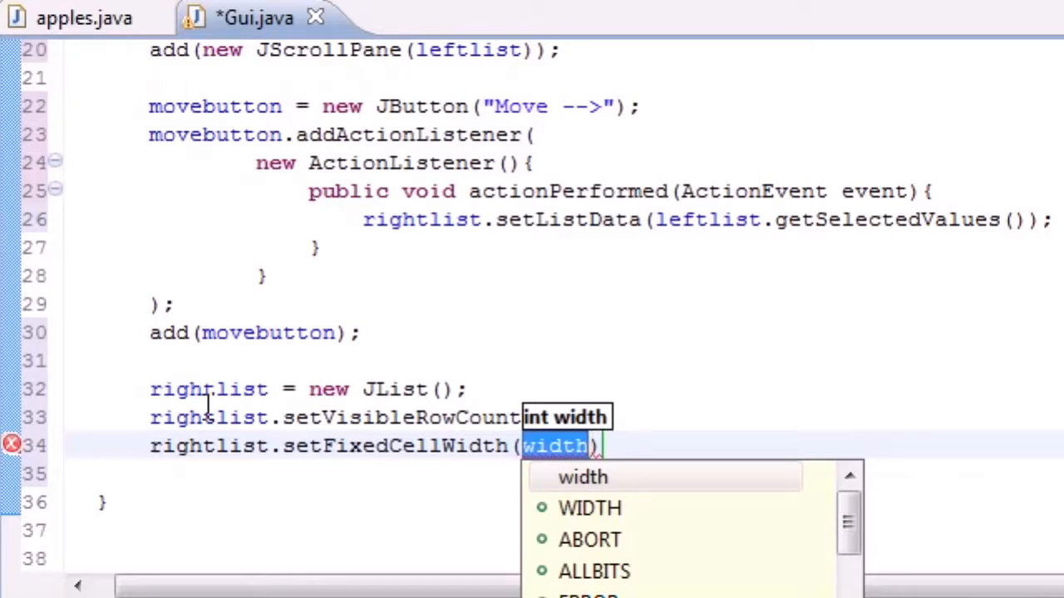
pyautogui.write('100')
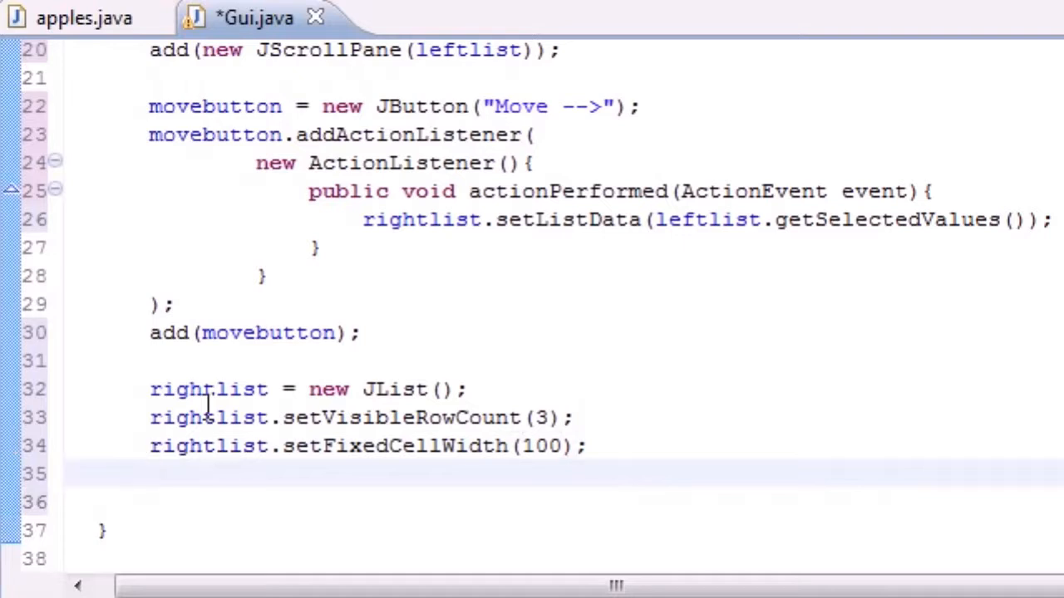
# - Add rightlist.setFixedCellHeight(15); on the following line
pyautogui.write('right')
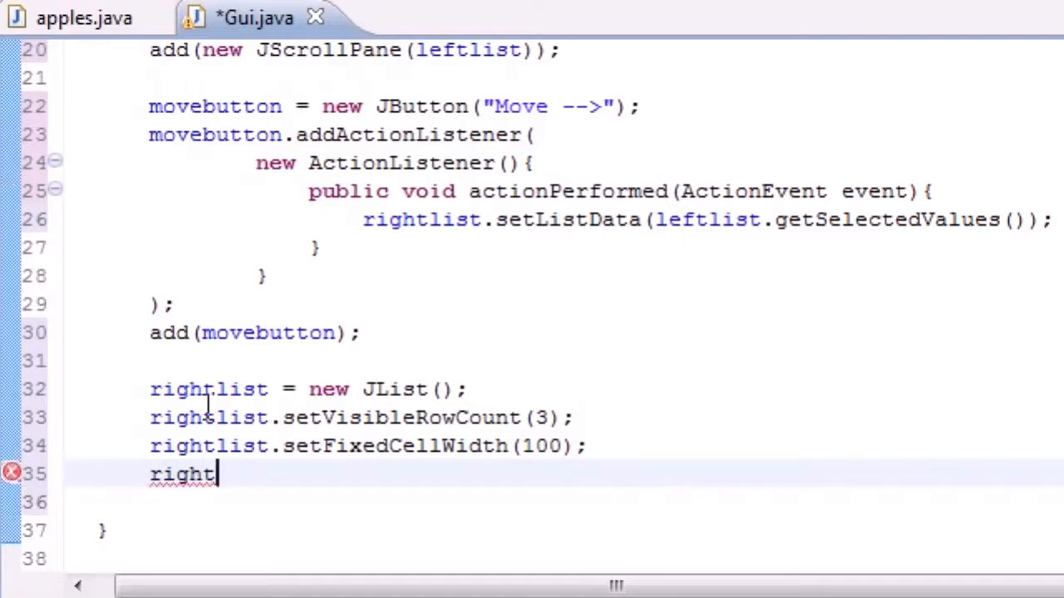
pyautogui.write('lis')
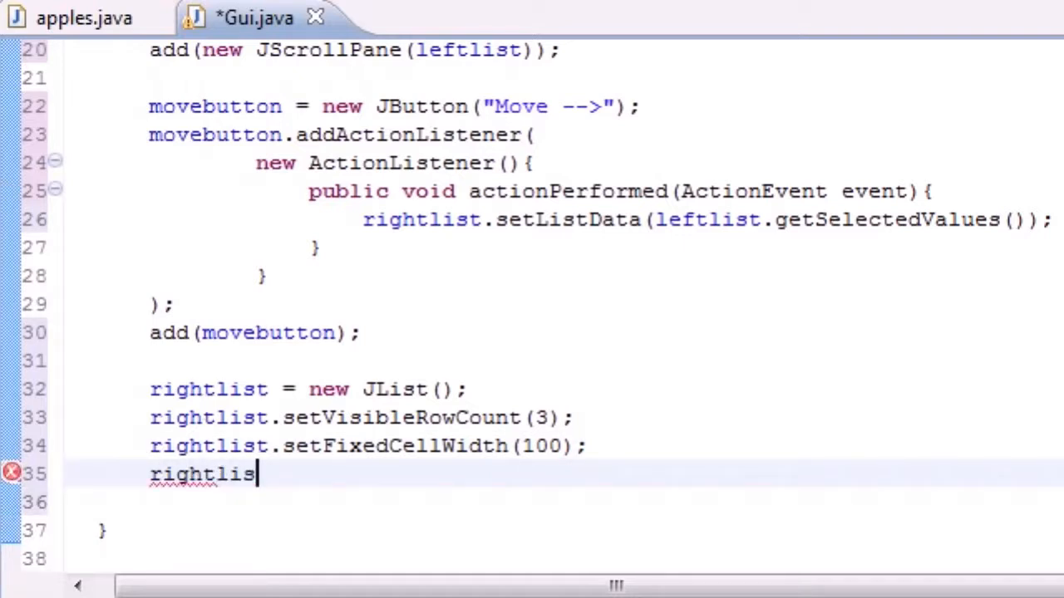
pyautogui.write('t.setFi')
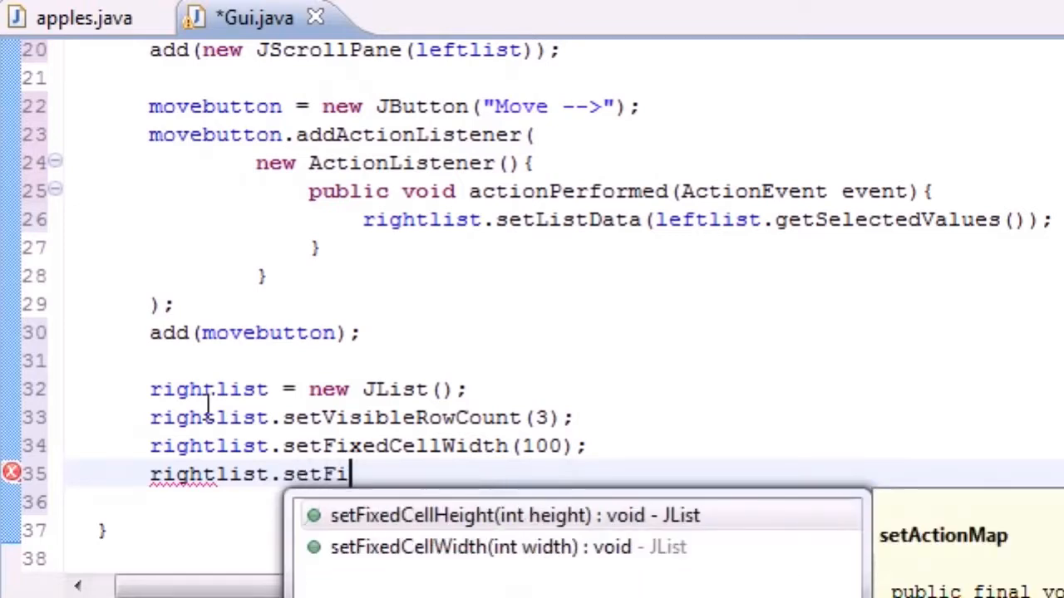
pyautogui.write('xe')
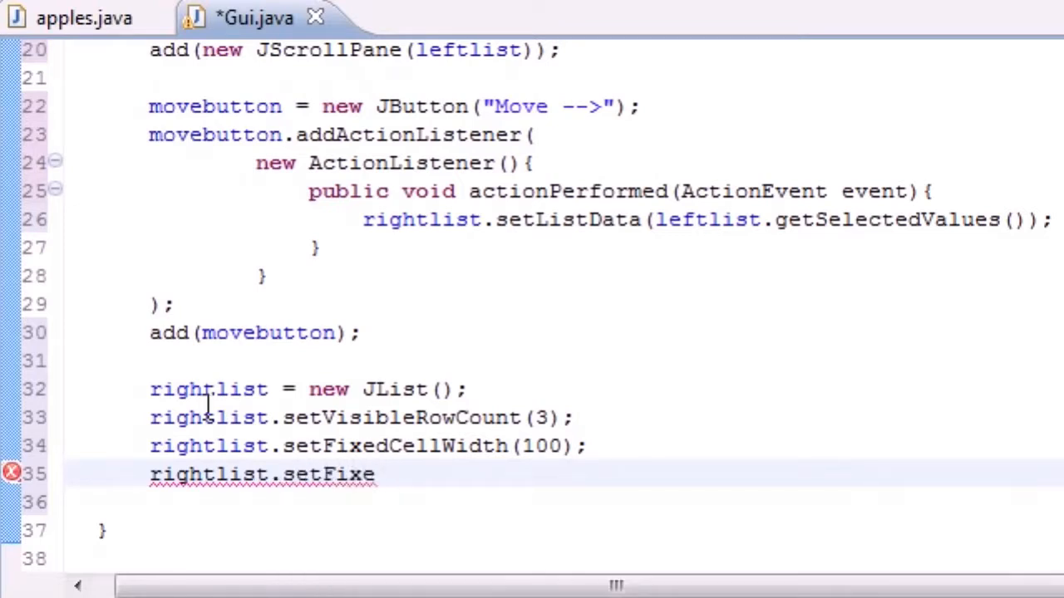
pyautogui.write('d')
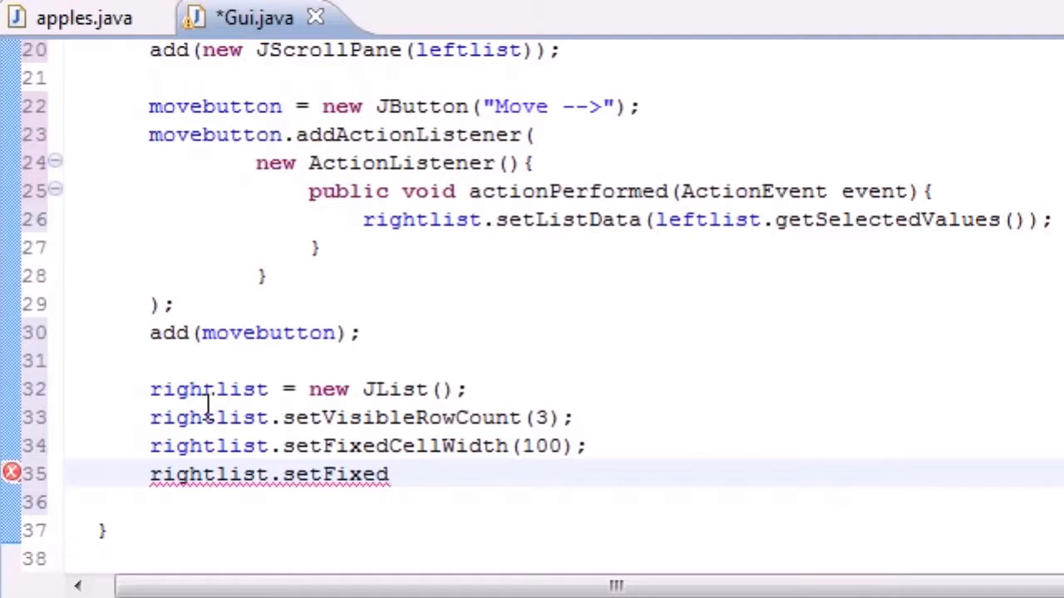
pyautogui.write('Cellh')
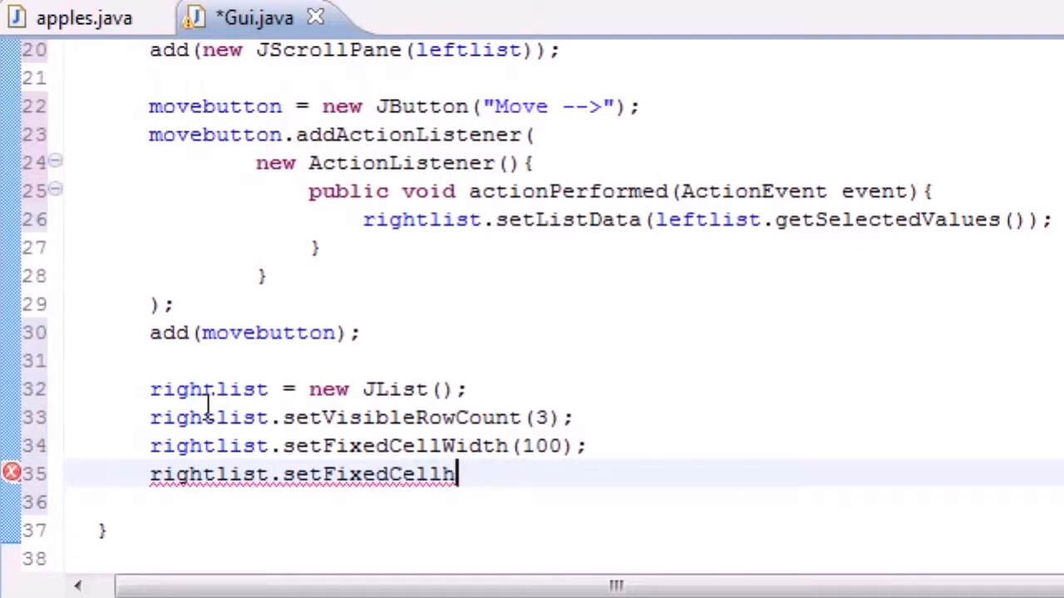
pyautogui.write('eight()')
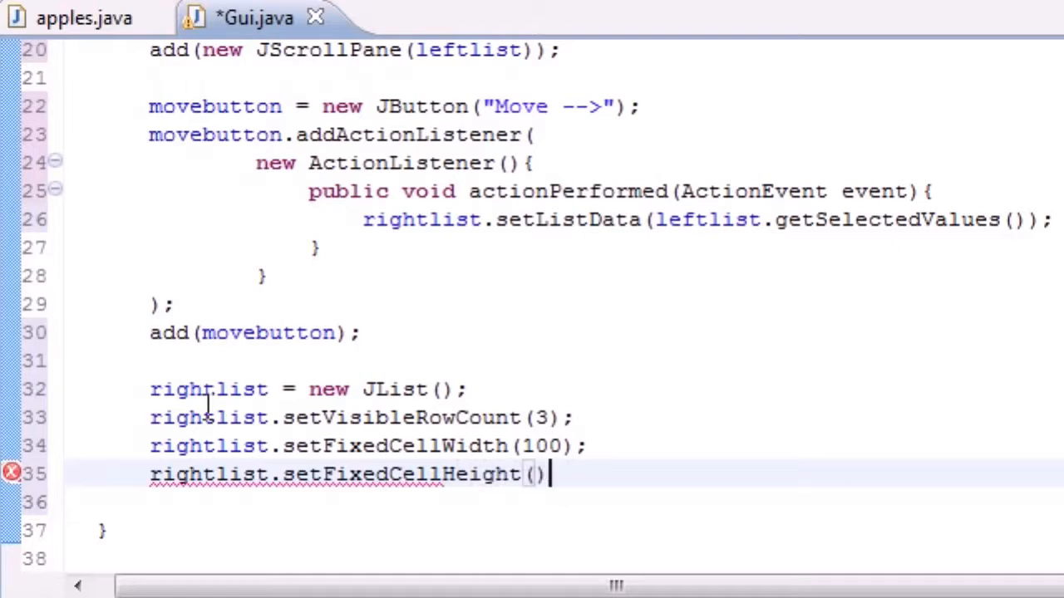
pyautogui.write('15')
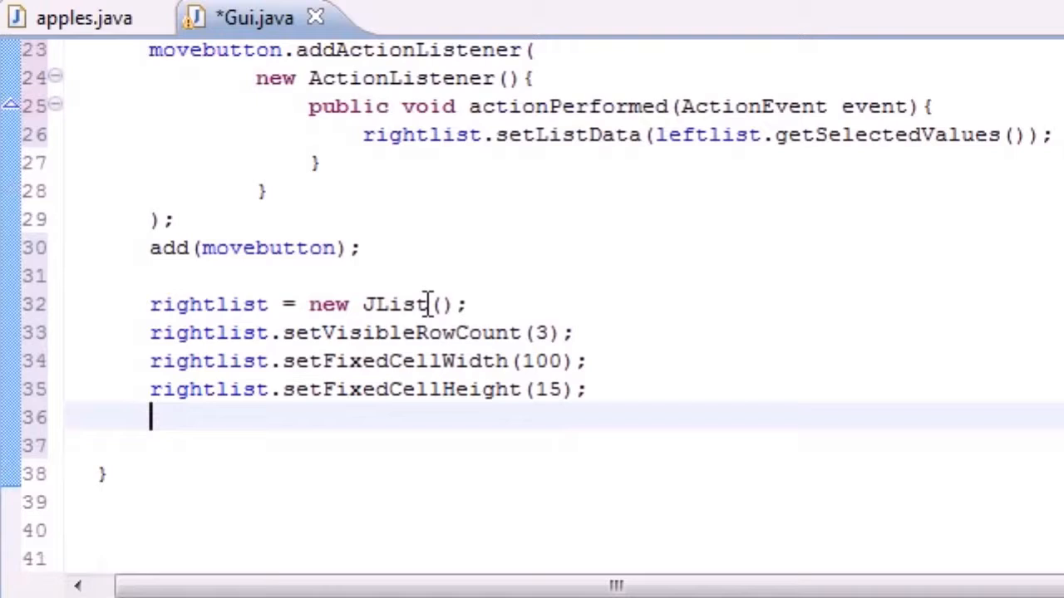
pyautogui.moveTo(239, 425)
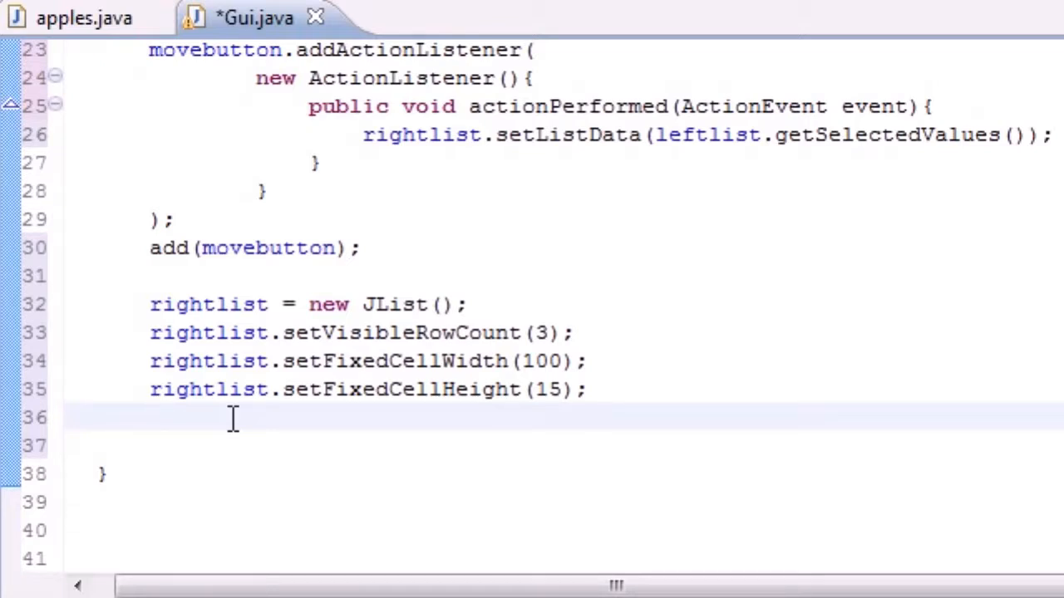
# - Call rightlist.setSelectionMode(ListSelectionModel.MULTIPLE_INTERVAL_SELECTION) using autocomplete
pyautogui.write('right')
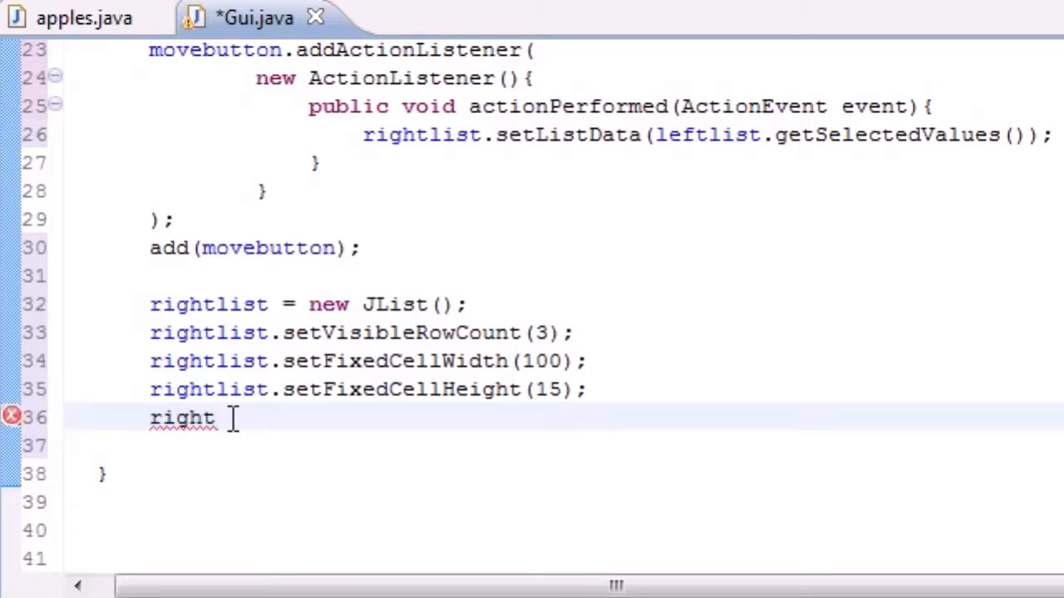
pyautogui.write('.')
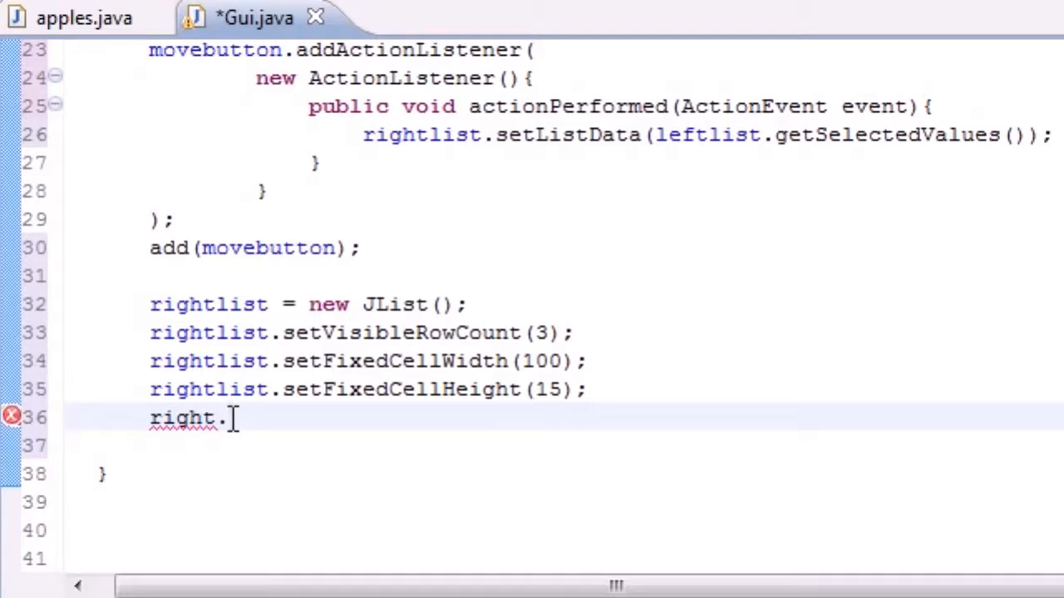
pyautogui.write('setS')
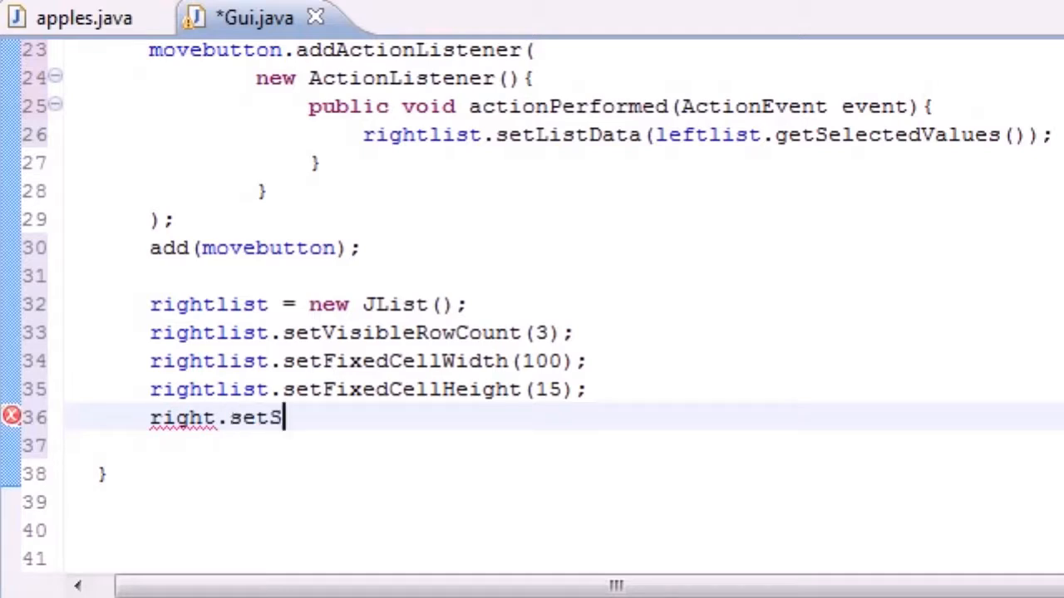
pyautogui.write('electon')
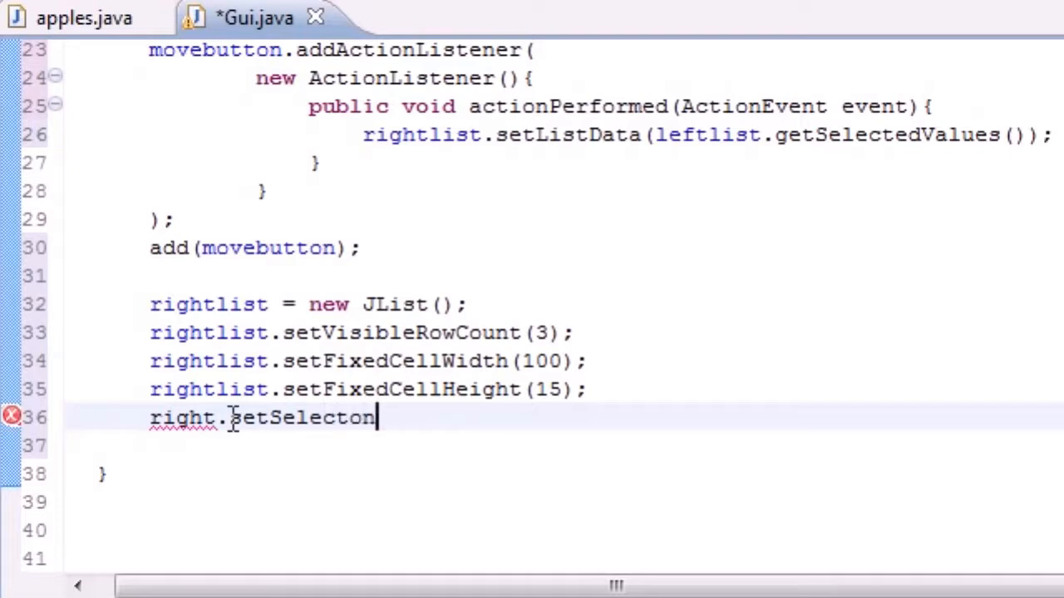
pyautogui.write('i')
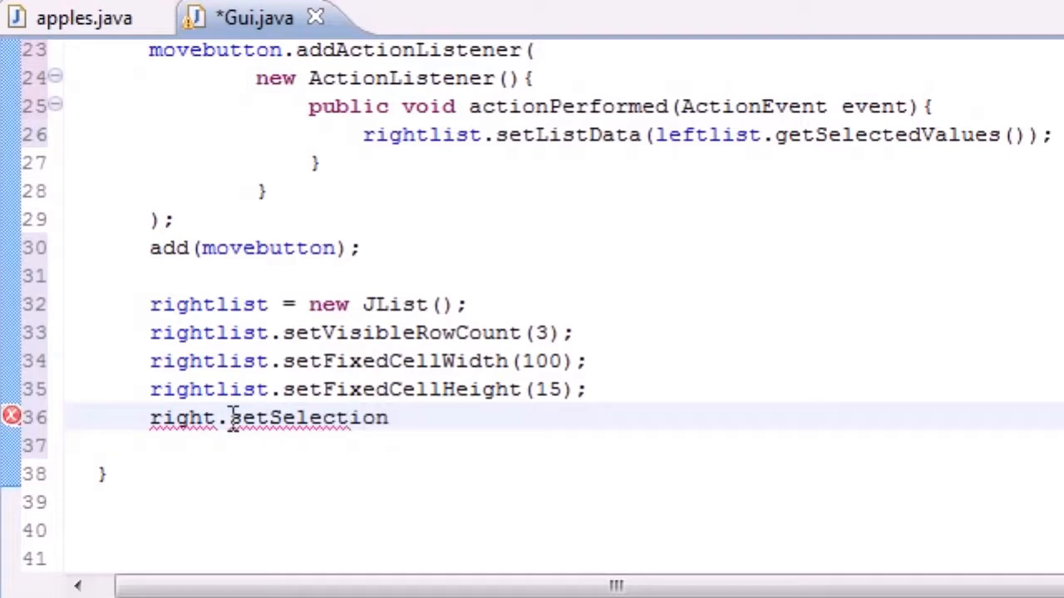
pyautogui.write('Mode()')
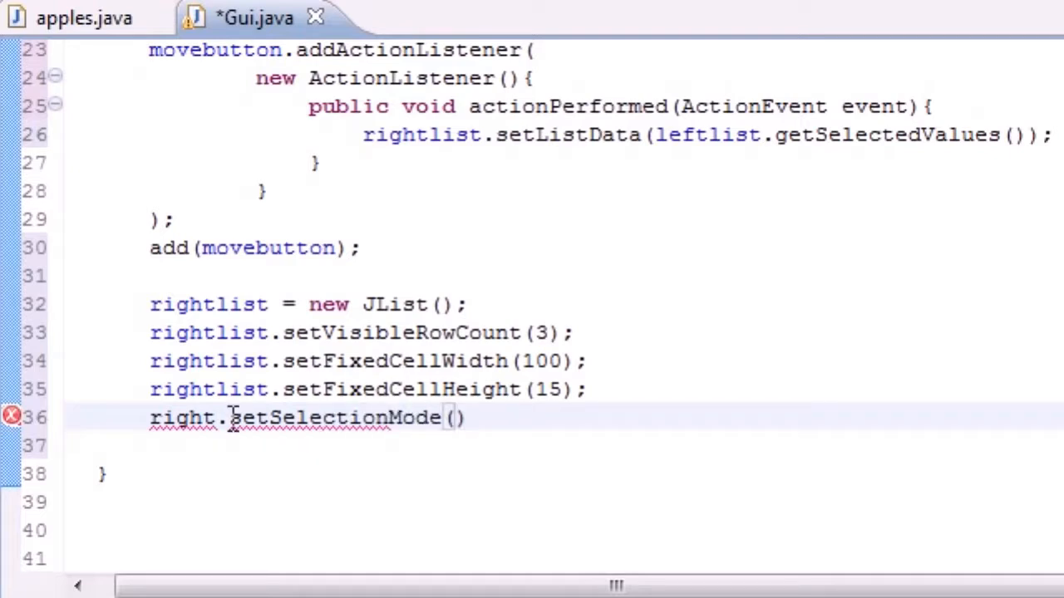
pyautogui.write(';')
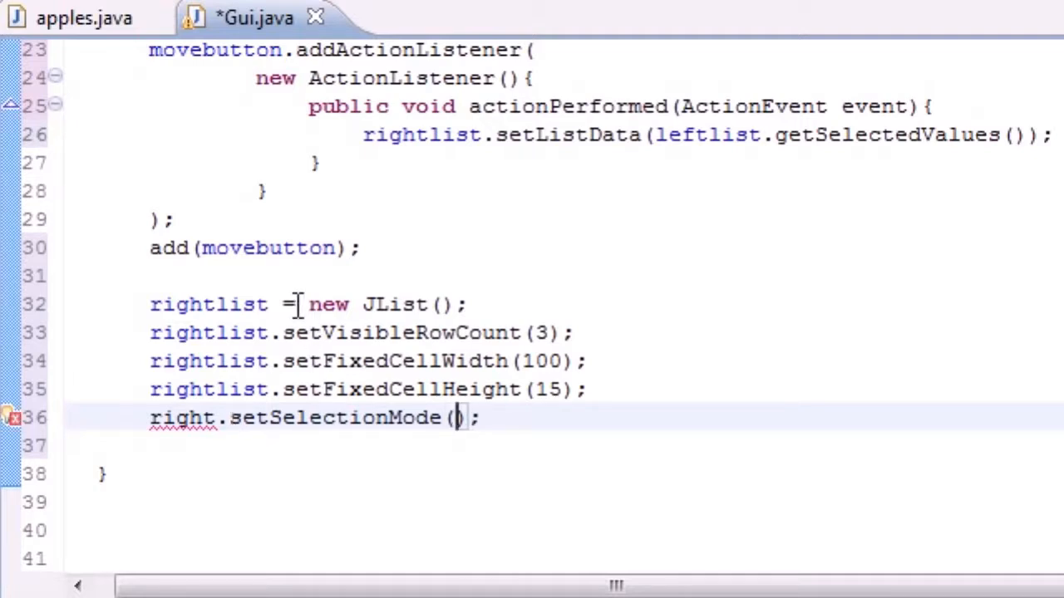
pyautogui.write('ListSelectio')
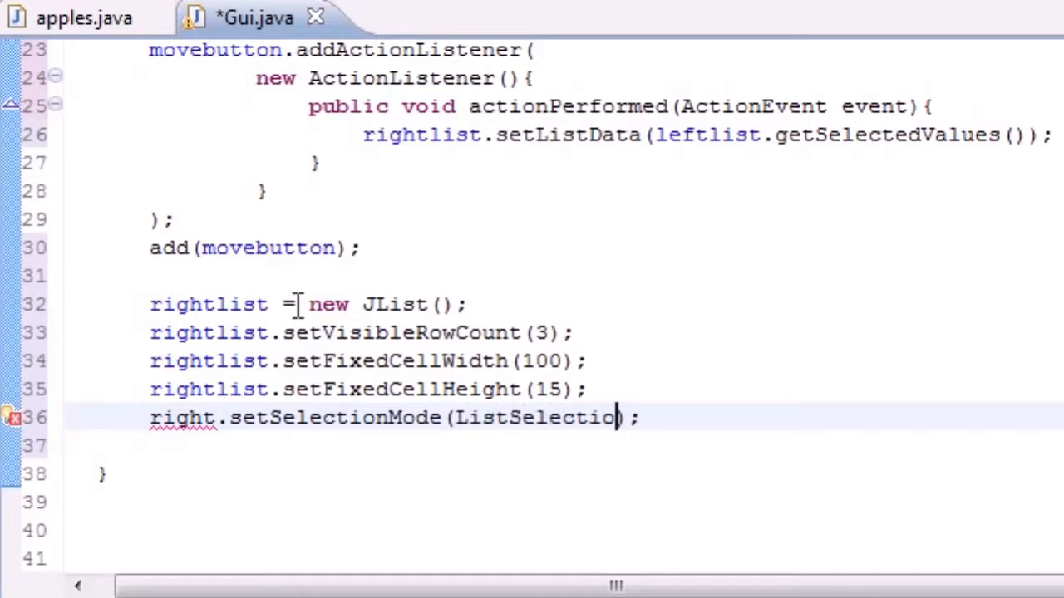
pyautogui.write('Model')
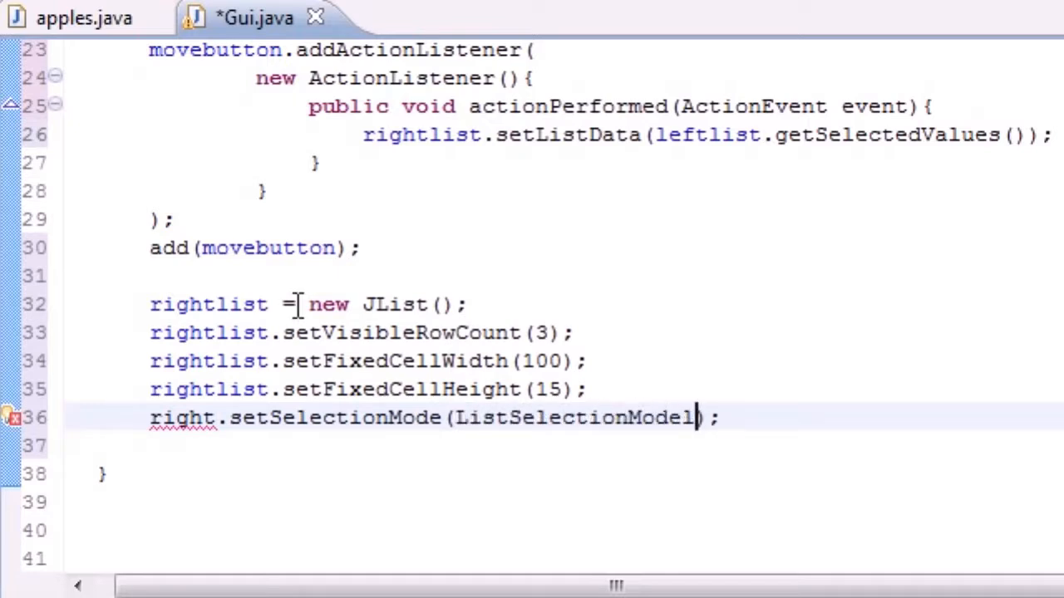
pyautogui.write('.')
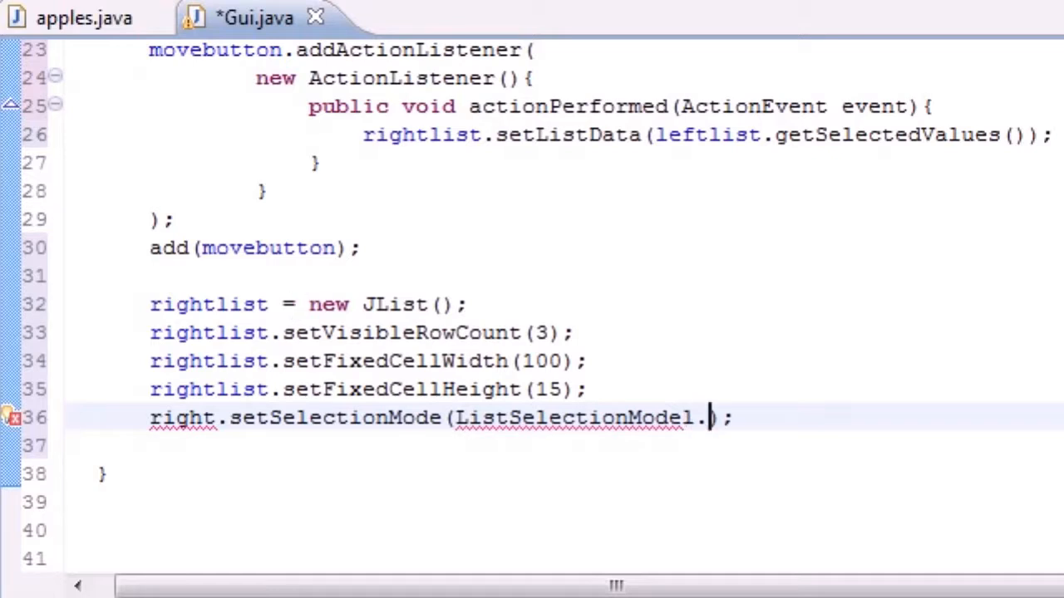
pyautogui.write('MULTIPLE_INTERVAL_SELEC')
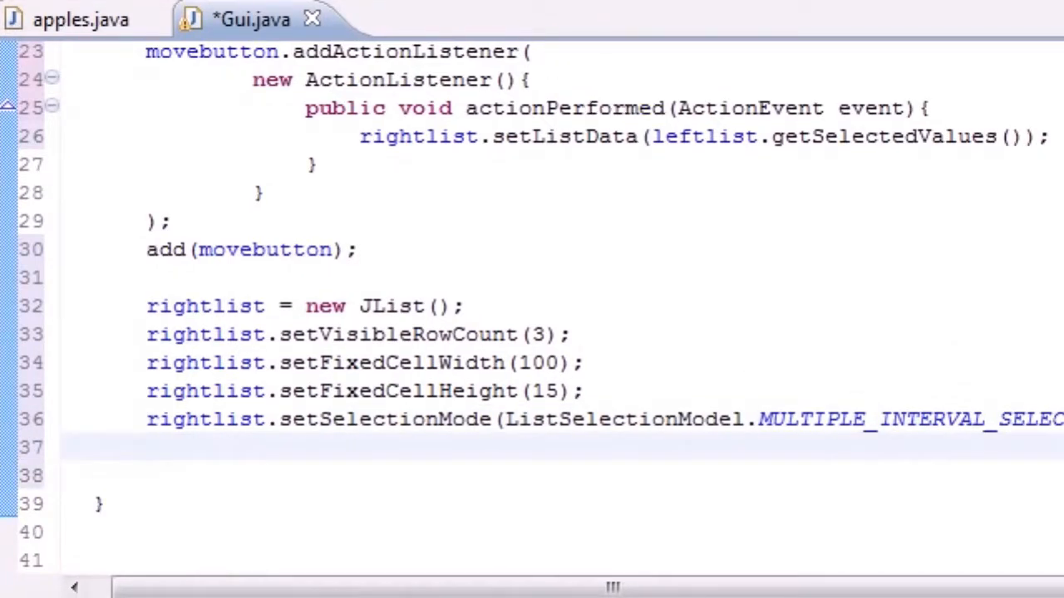
pyautogui.write('add(')
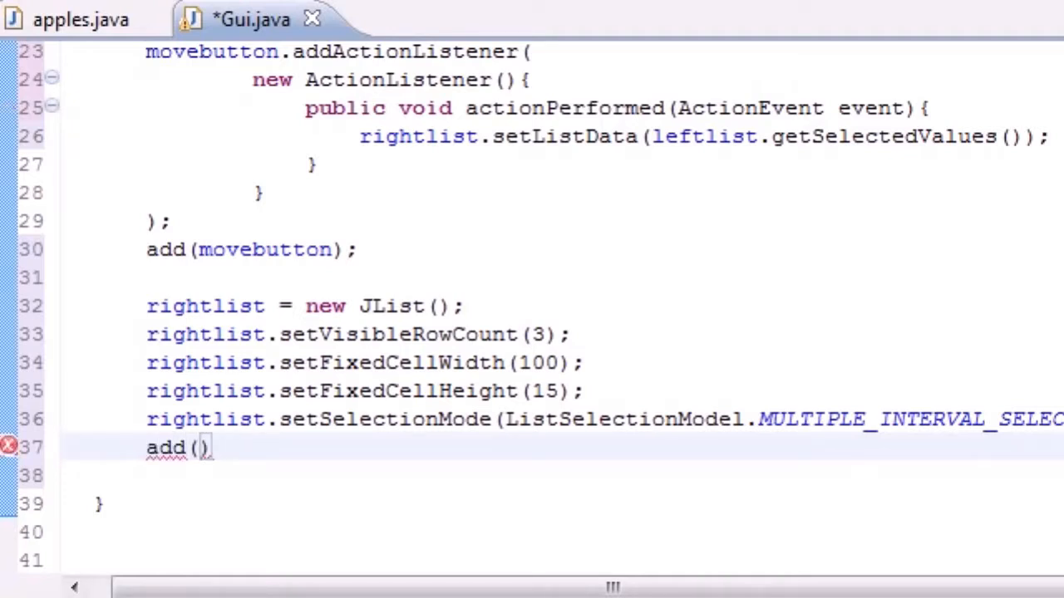
# - Complete the line as add(new JScrollPane(rightlist));
pyautogui.write('new JSc')
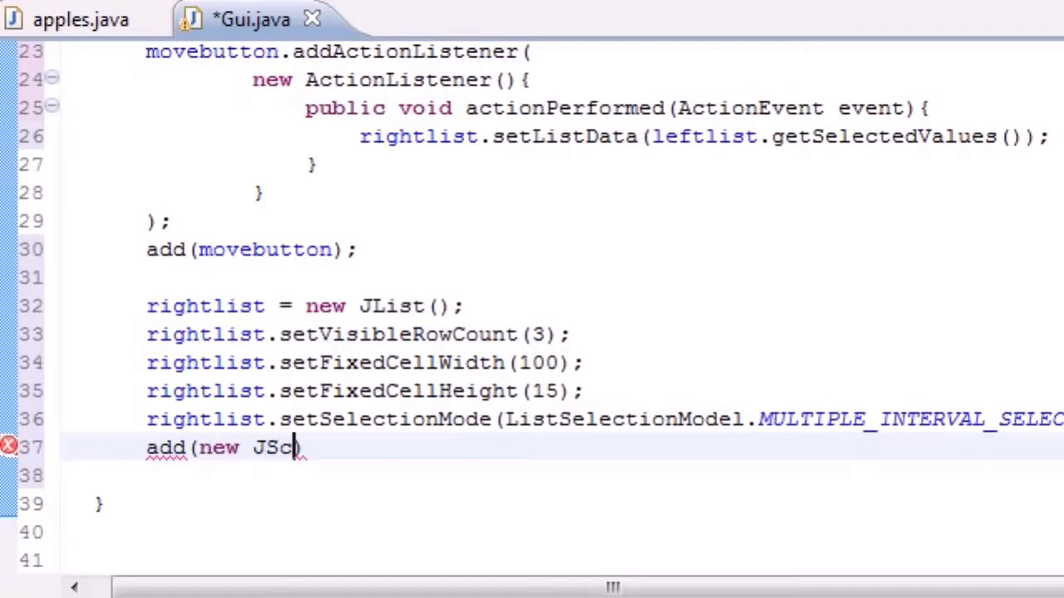
pyautogui.write('rollPane')
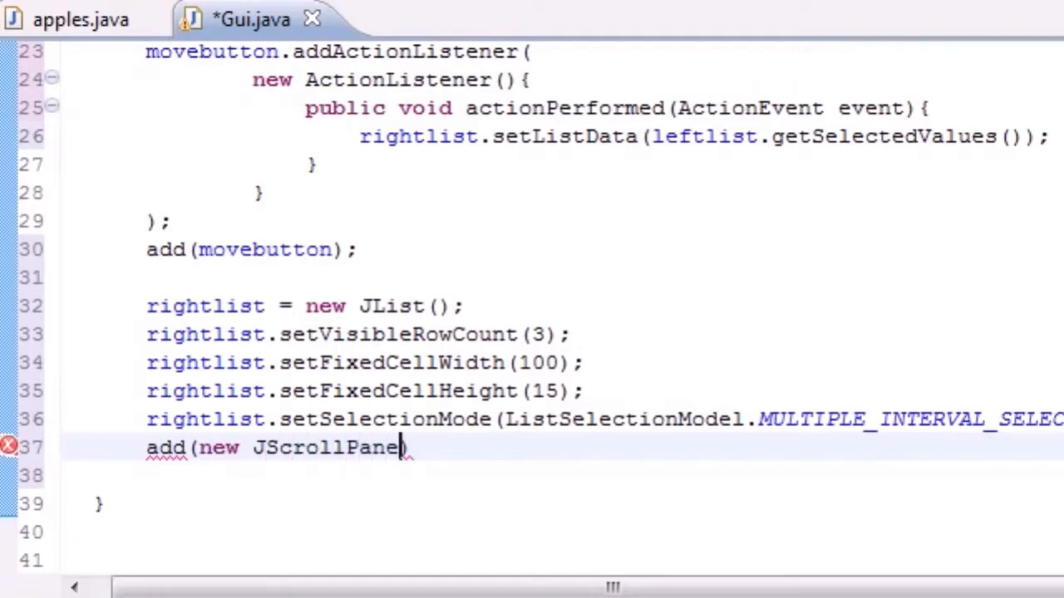
pyautogui.write('(')
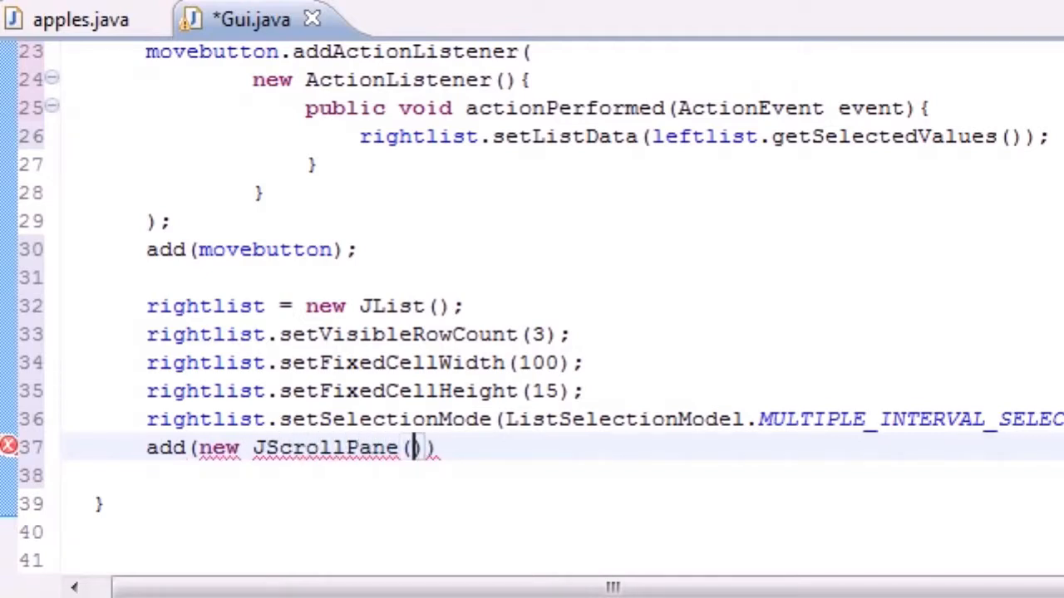
pyautogui.write('rightlist')
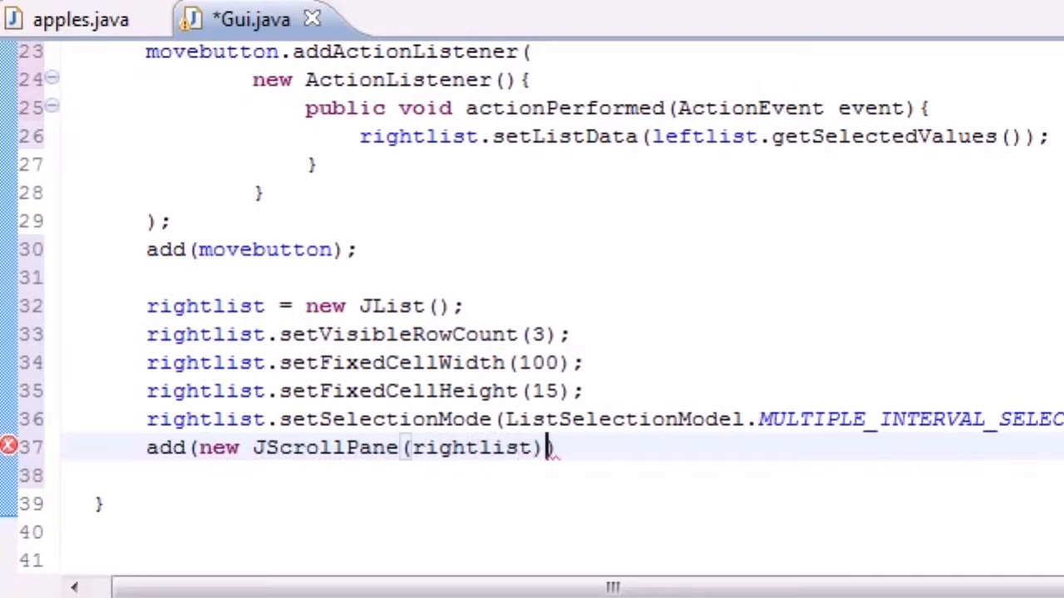
pyautogui.write(';')
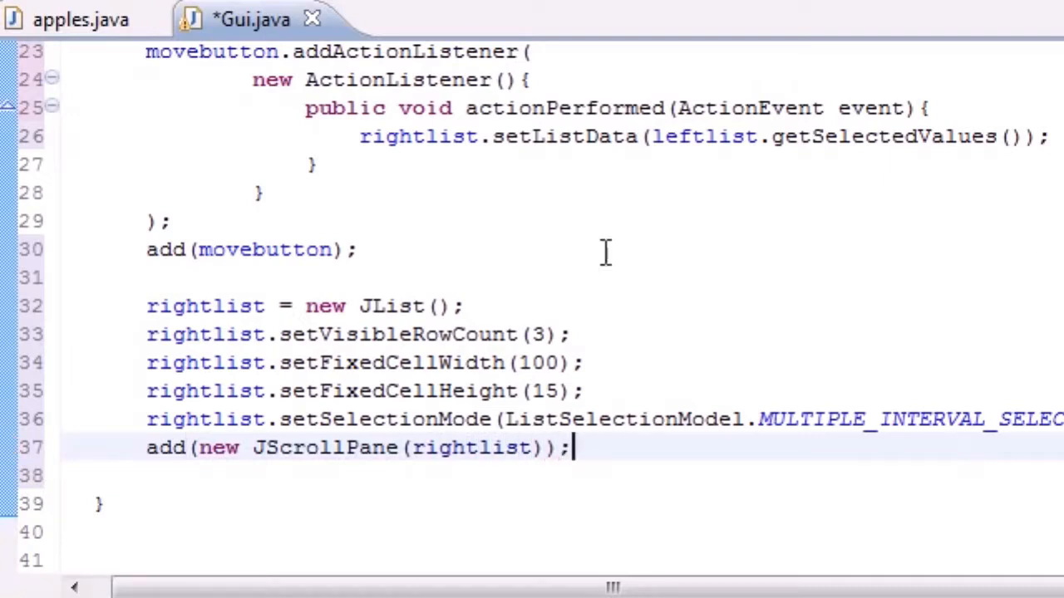
# - Review Gui.java, then launch the program from apples.java with Run
pyautogui.scroll(3)
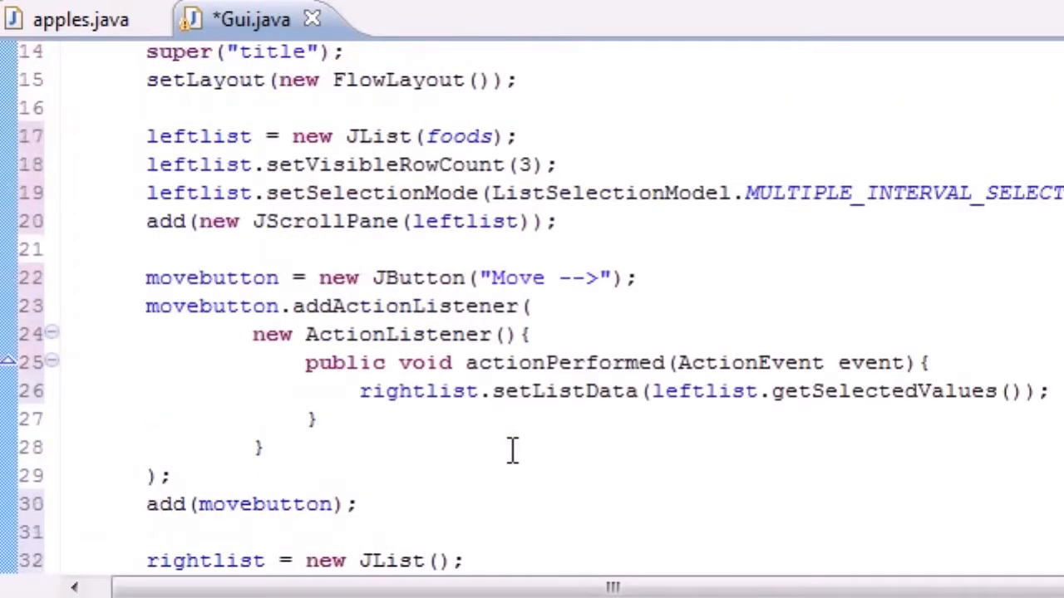
pyautogui.scroll(-3)
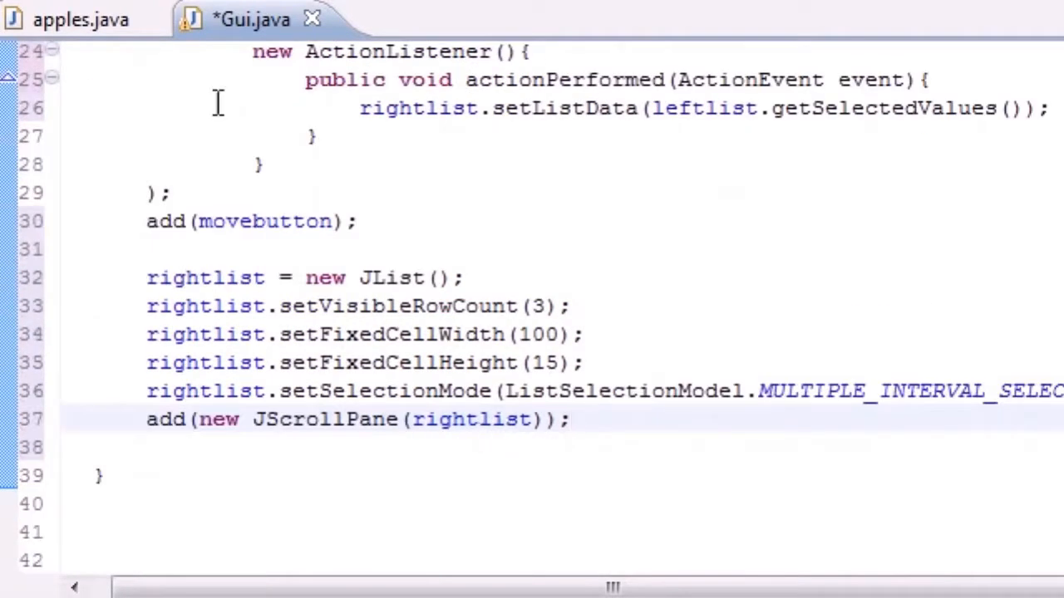
pyautogui.click(81, 19)
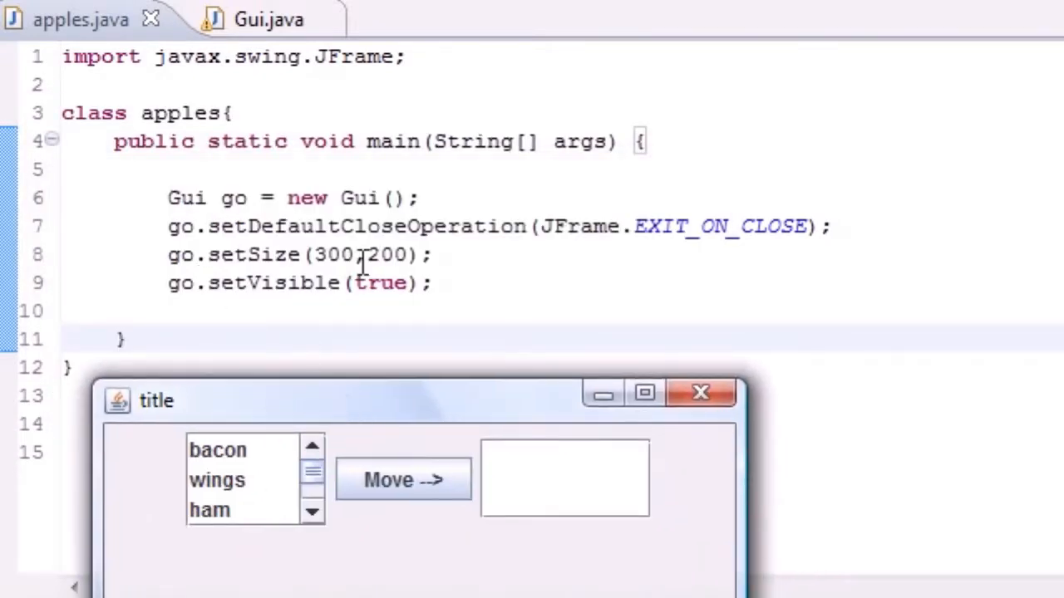
# - Select bacon and morebacon in the left list and move them right with Move -->
pyautogui.moveTo(166, 226); pyautogui.dragTo(424, 255)
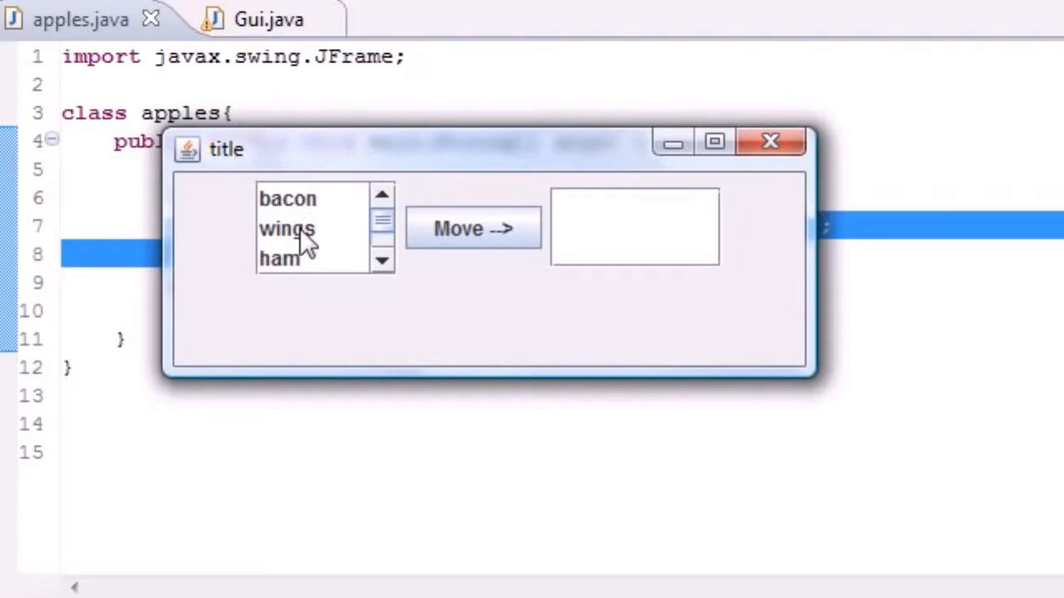
pyautogui.click(289, 199)
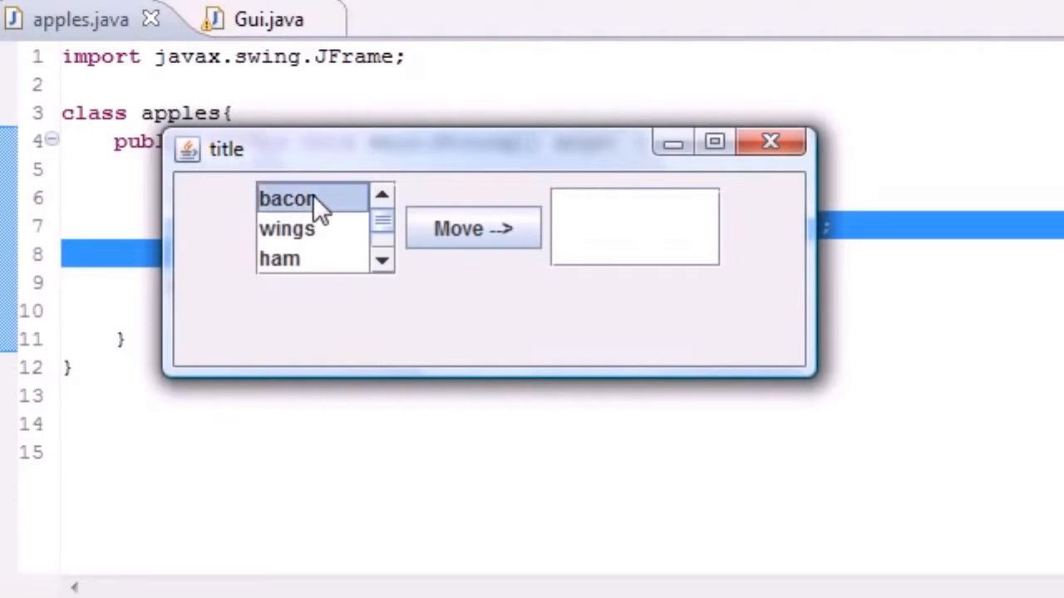
pyautogui.click(287, 229)
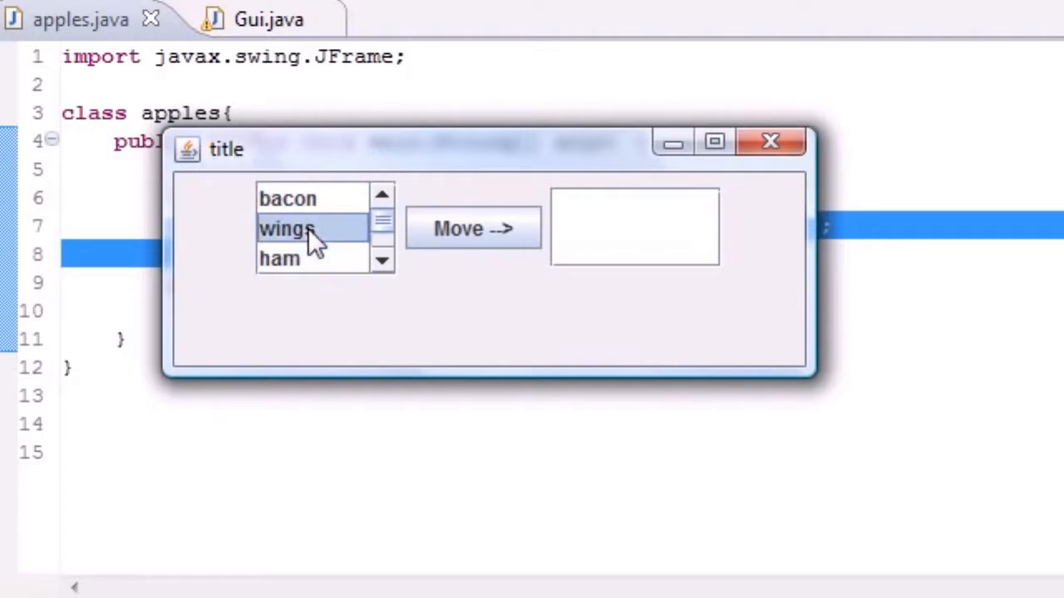
pyautogui.click(287, 198)
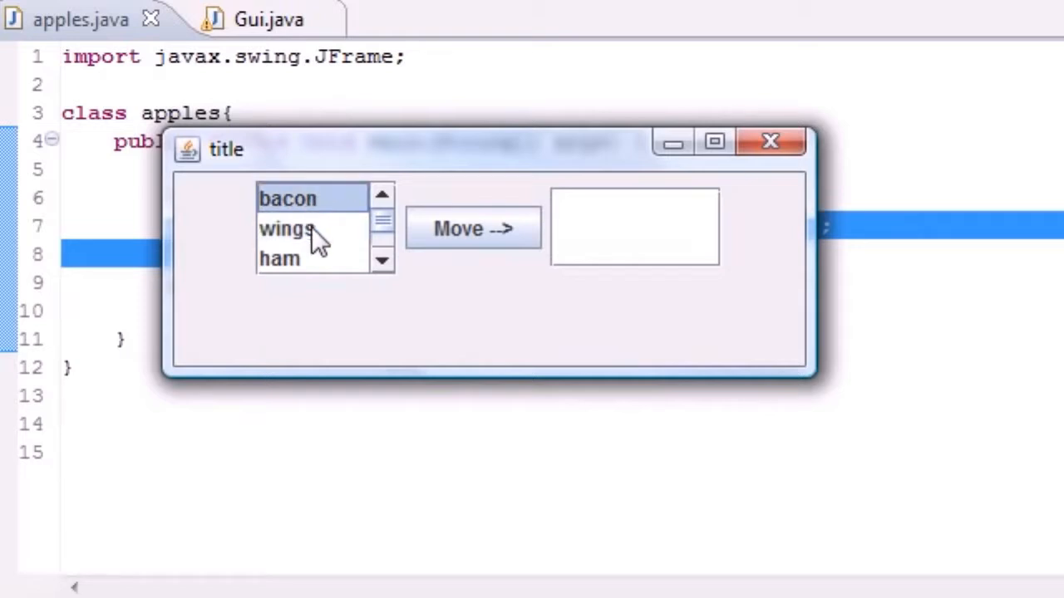
pyautogui.moveTo(310, 269)
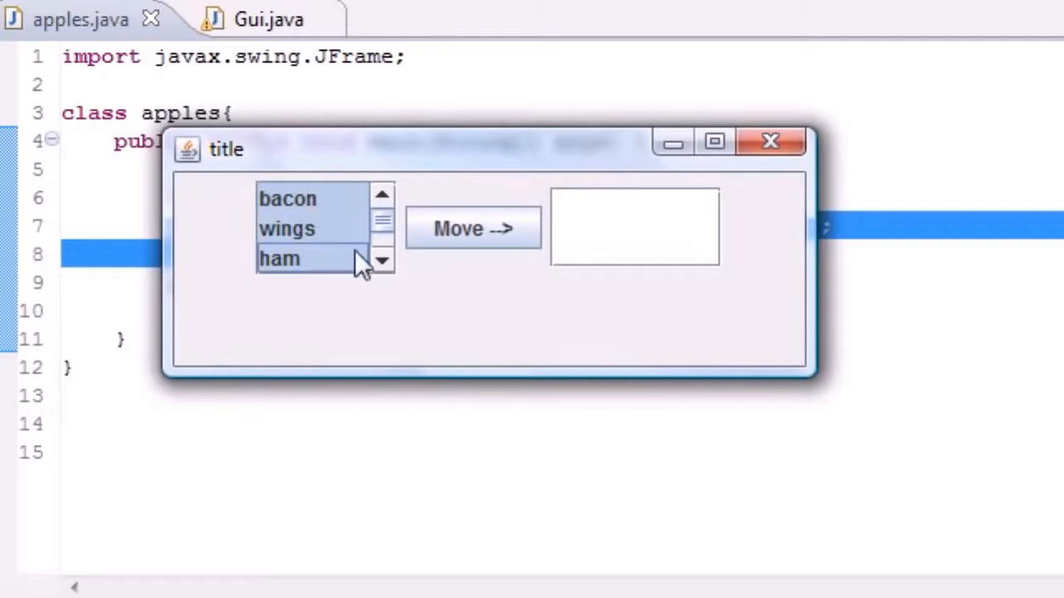
pyautogui.click(288, 199)
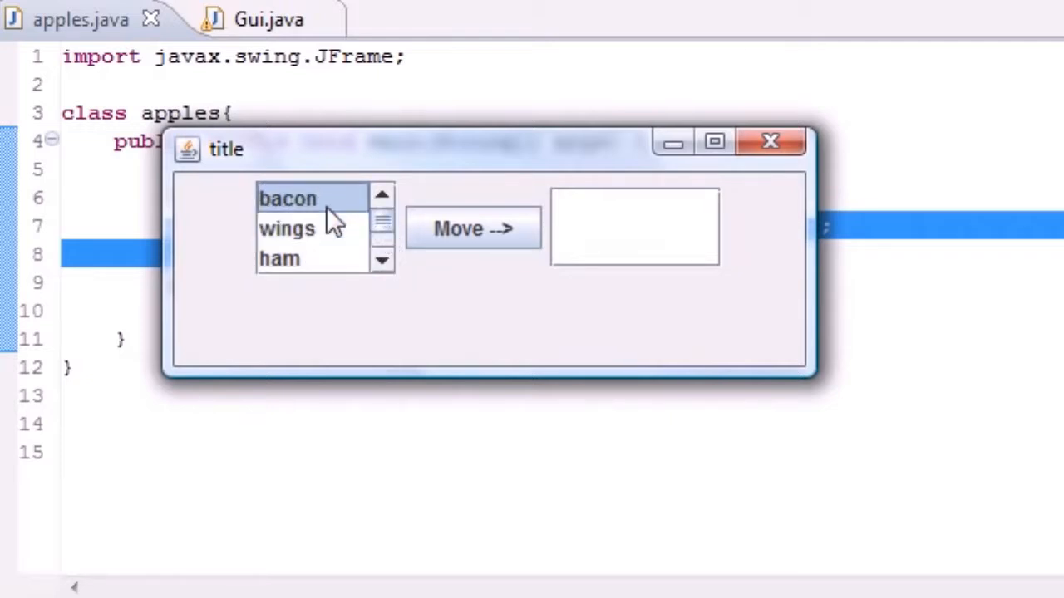
pyautogui.moveTo(325, 270)
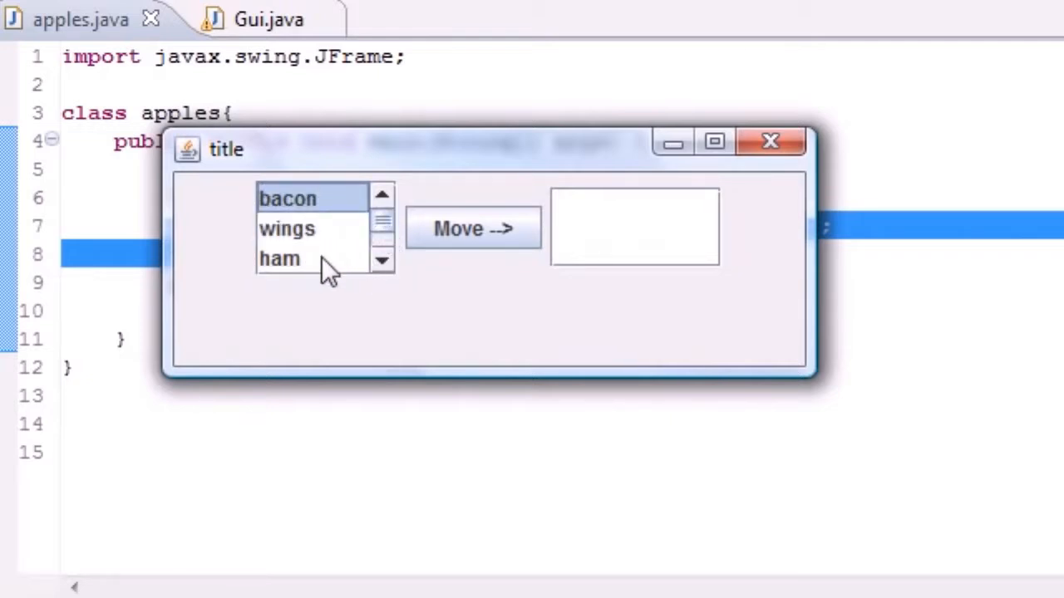
pyautogui.click(280, 259)
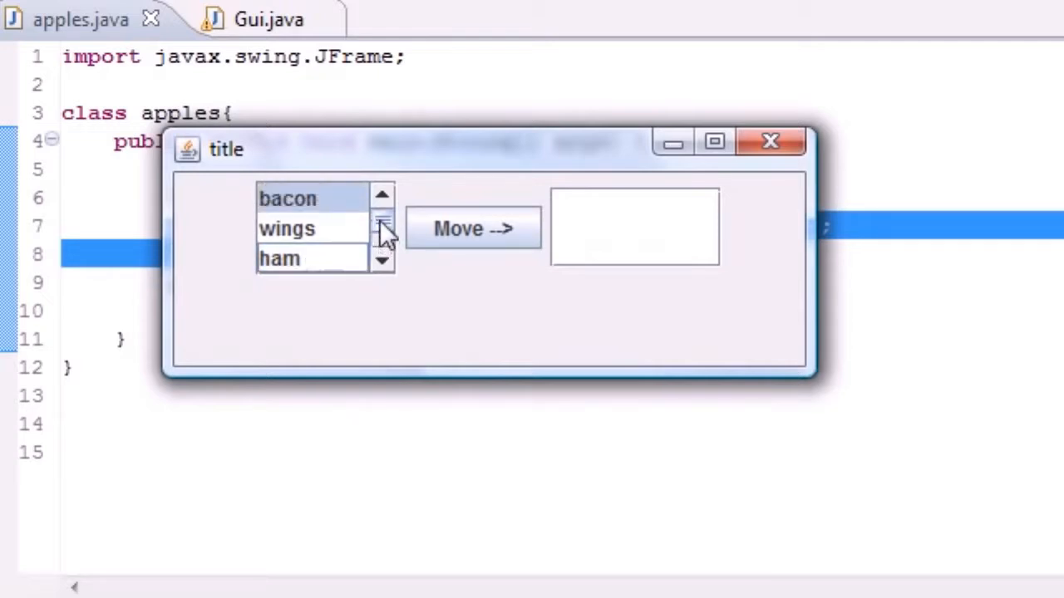
pyautogui.click(472, 228)
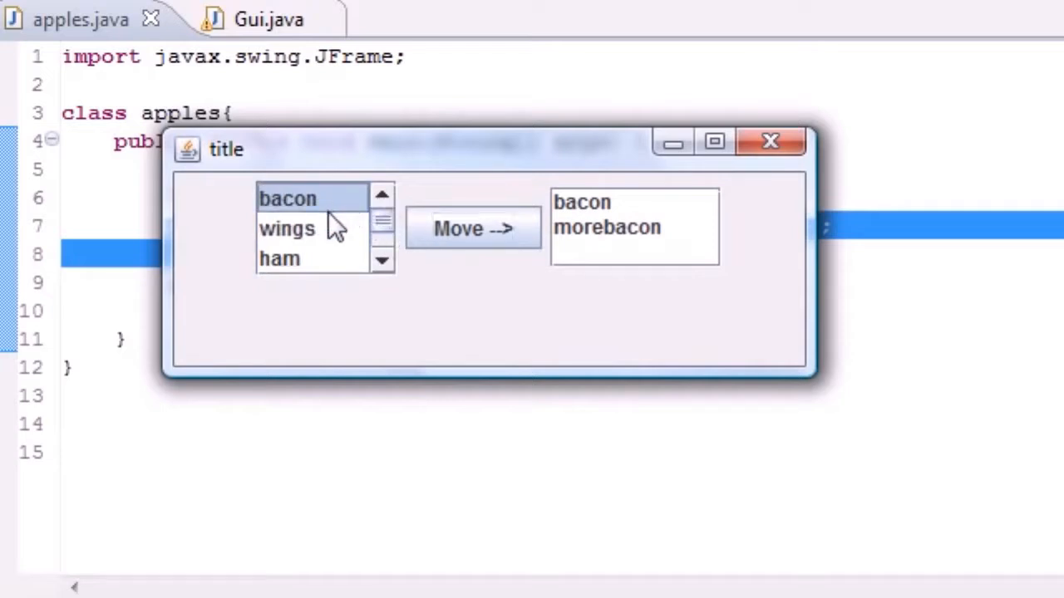
pyautogui.moveTo(324, 203)
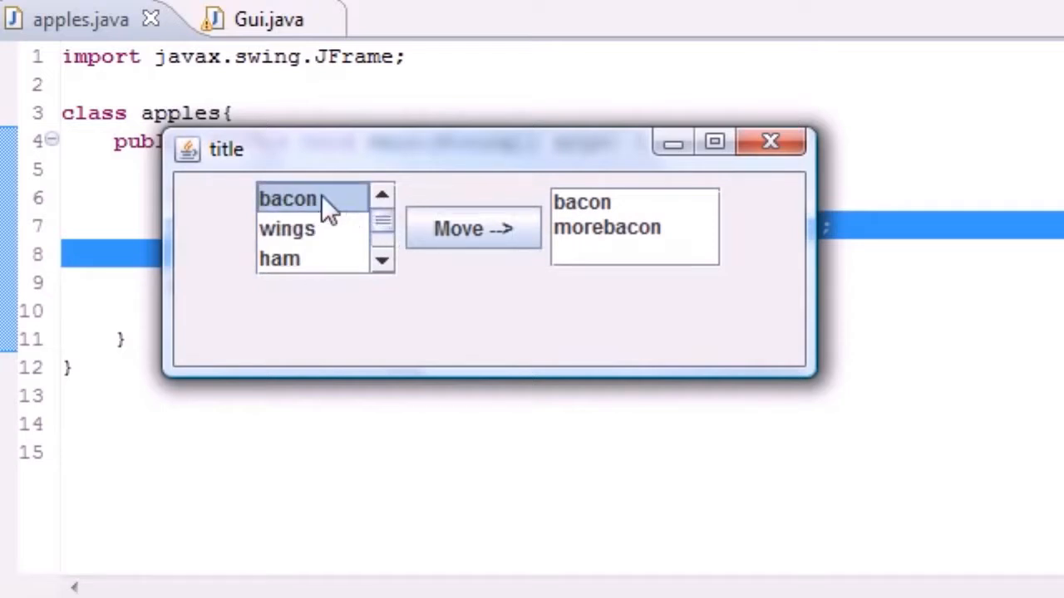
pyautogui.click(280, 258)
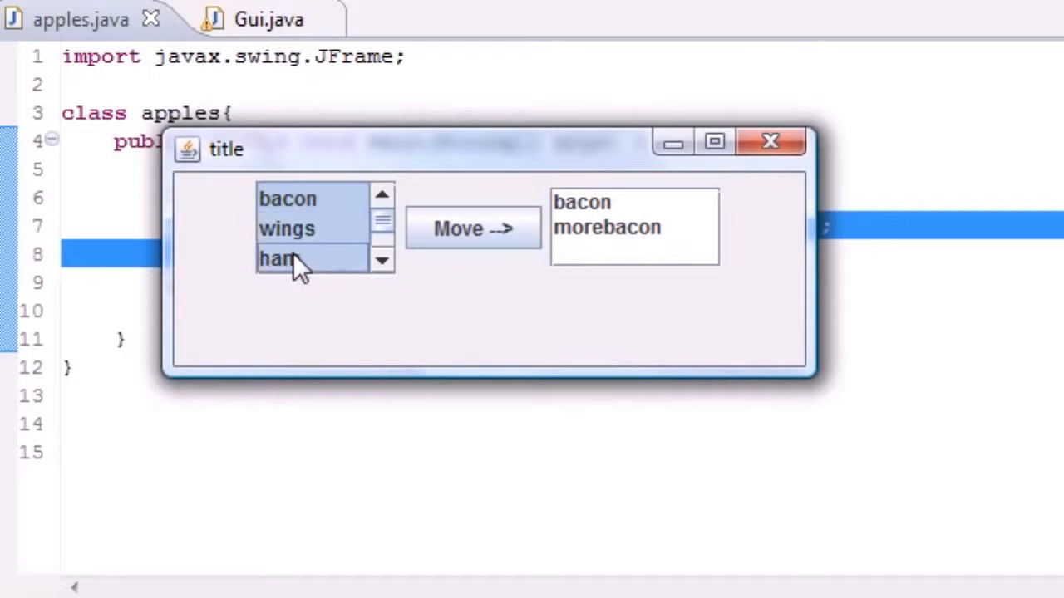
pyautogui.click(472, 228)
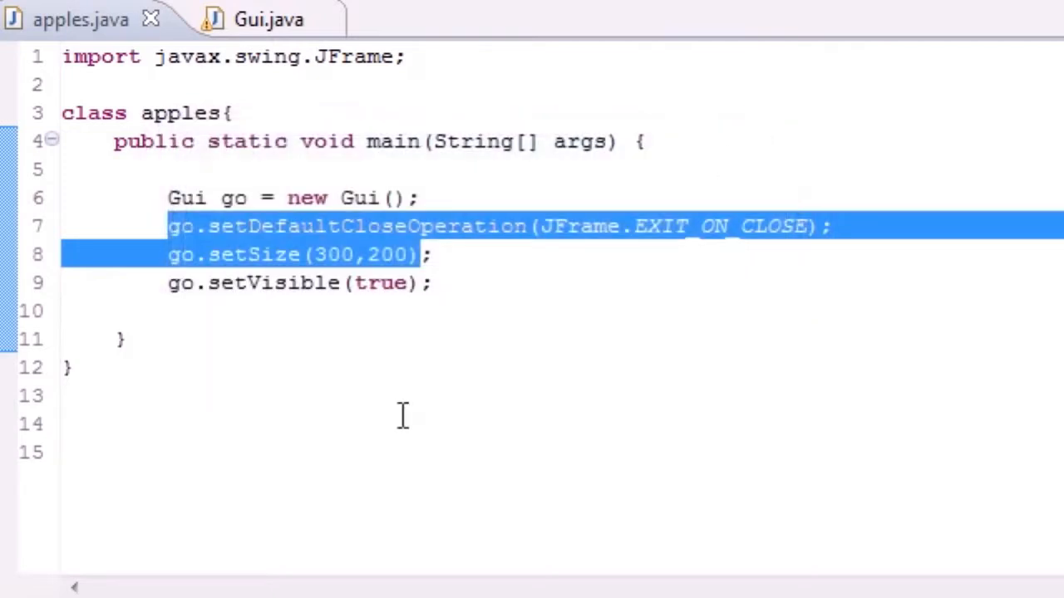
# - Return to Gui.java and highlight rightlist and the setListData call in the listener
pyautogui.click(246, 18)
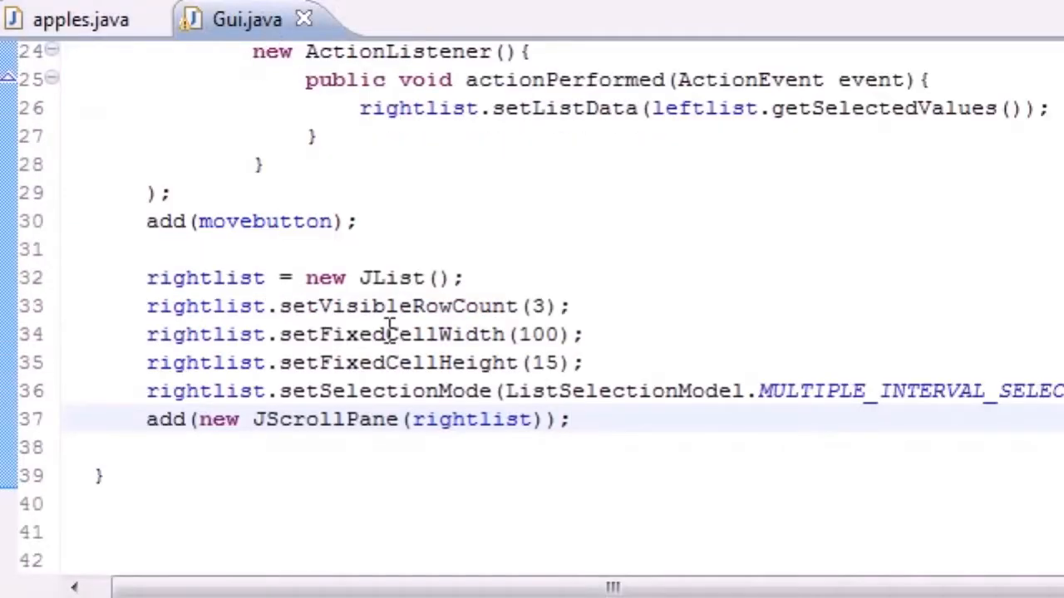
pyautogui.click(569, 420)
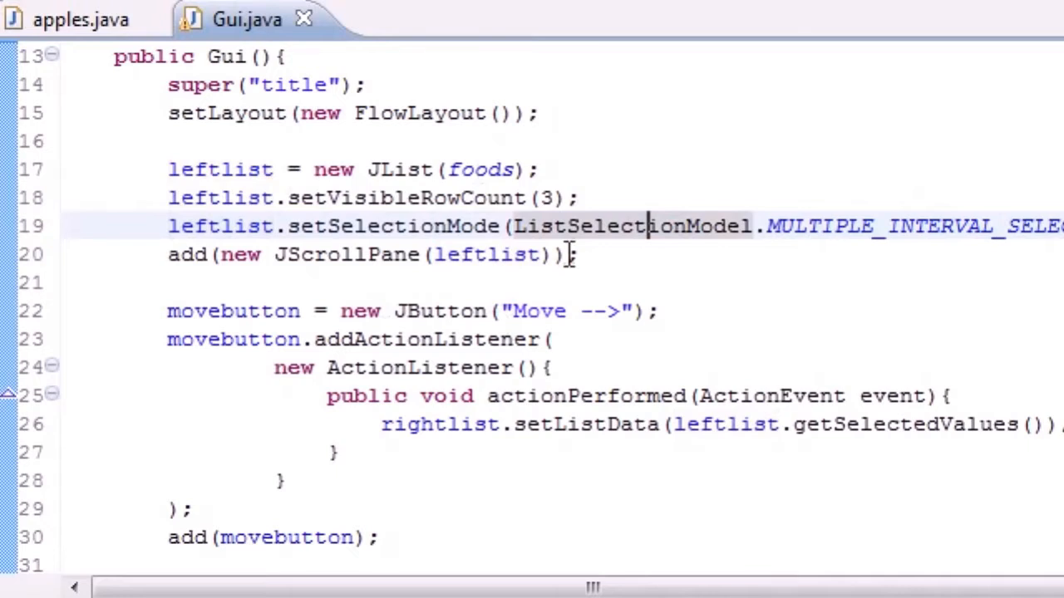
pyautogui.scroll(-3)
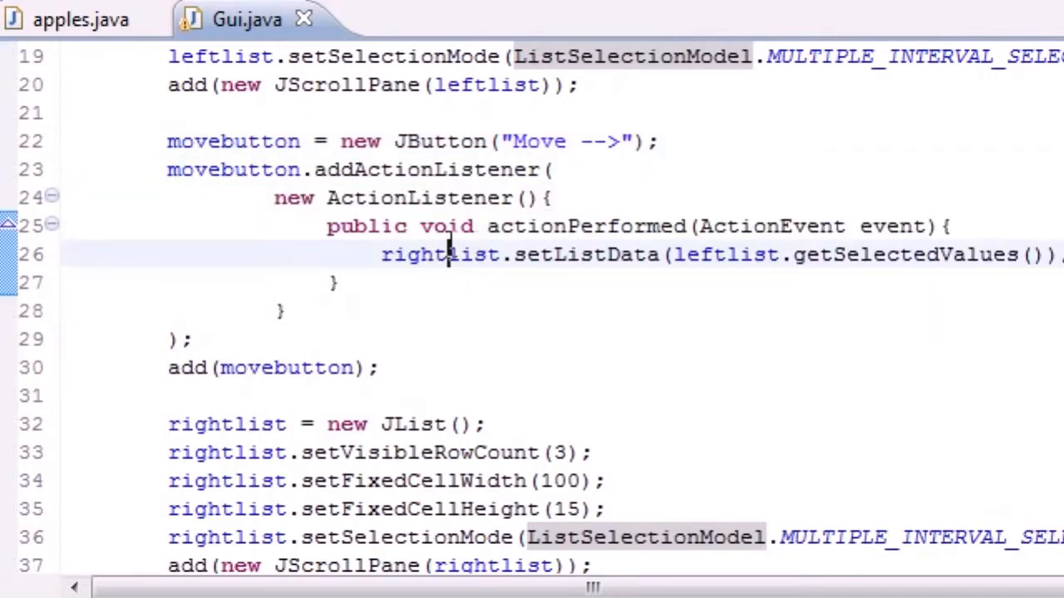
pyautogui.doubleClick(438, 255)
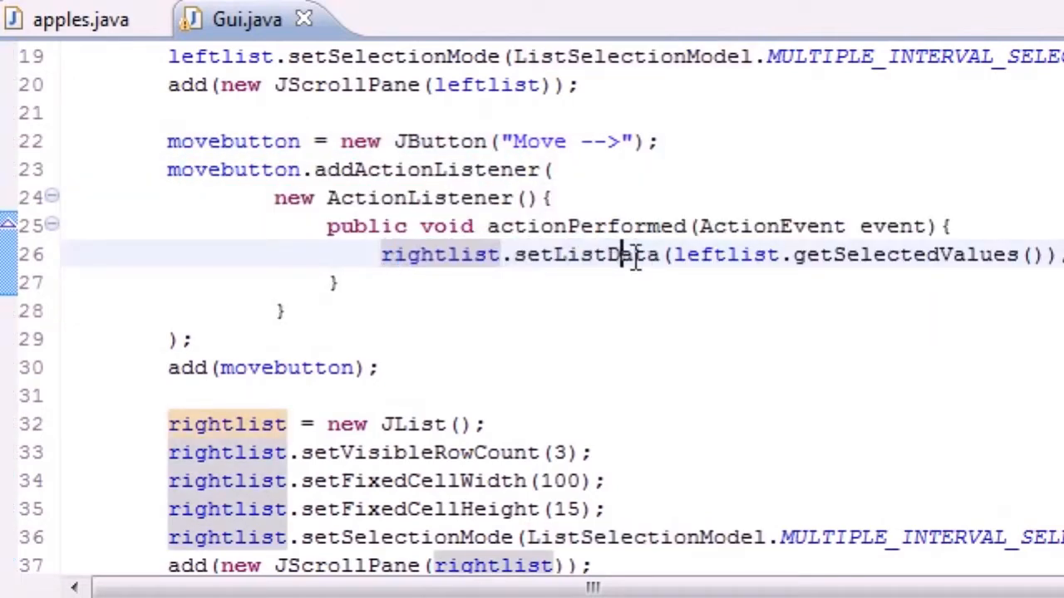
pyautogui.doubleClick(586, 254)
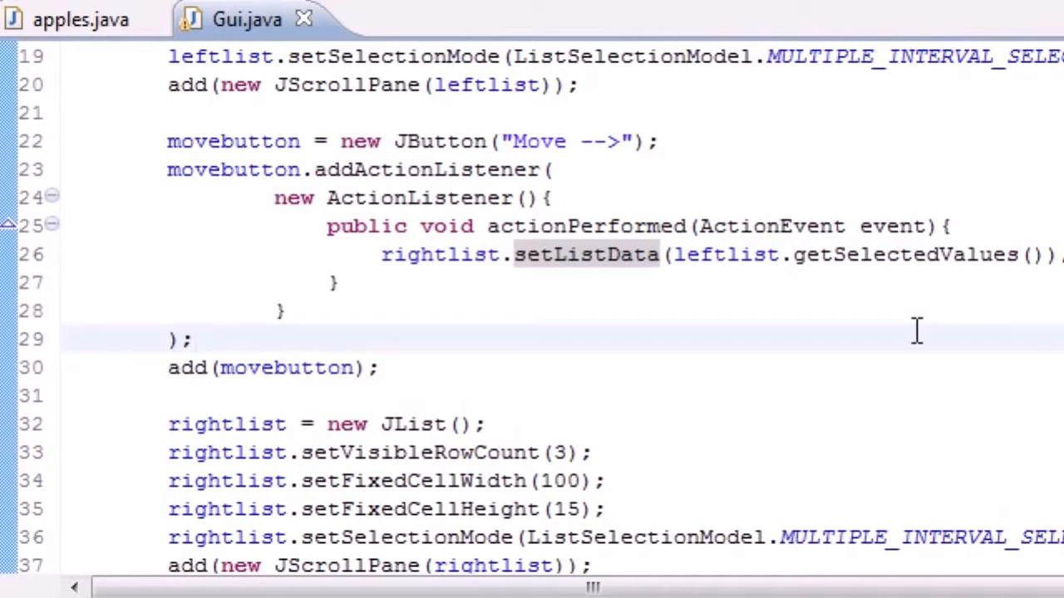
pyautogui.moveTo(906, 324)
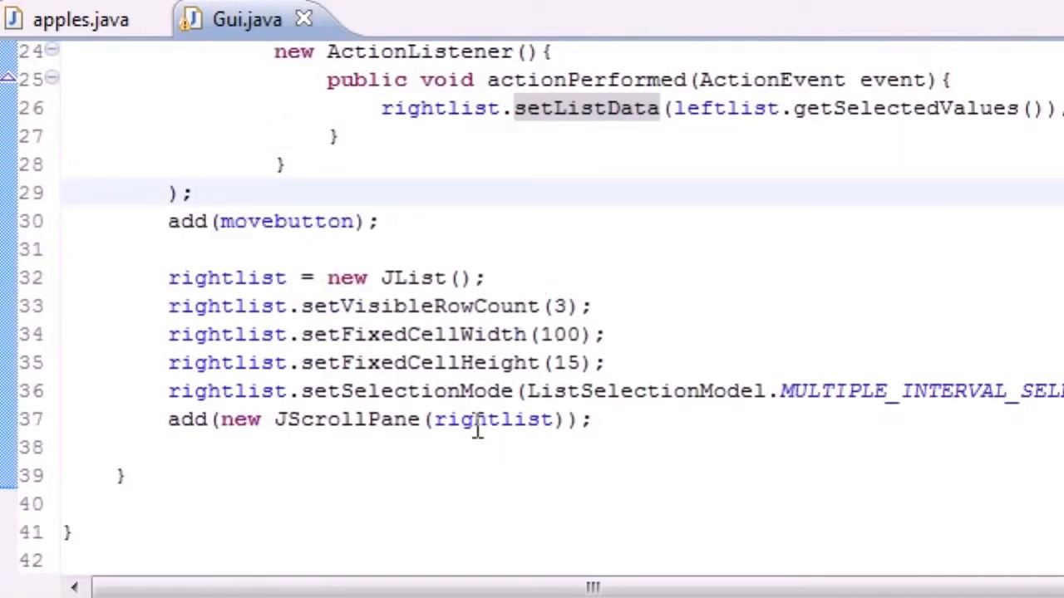
pyautogui.tripleClick(324, 276)
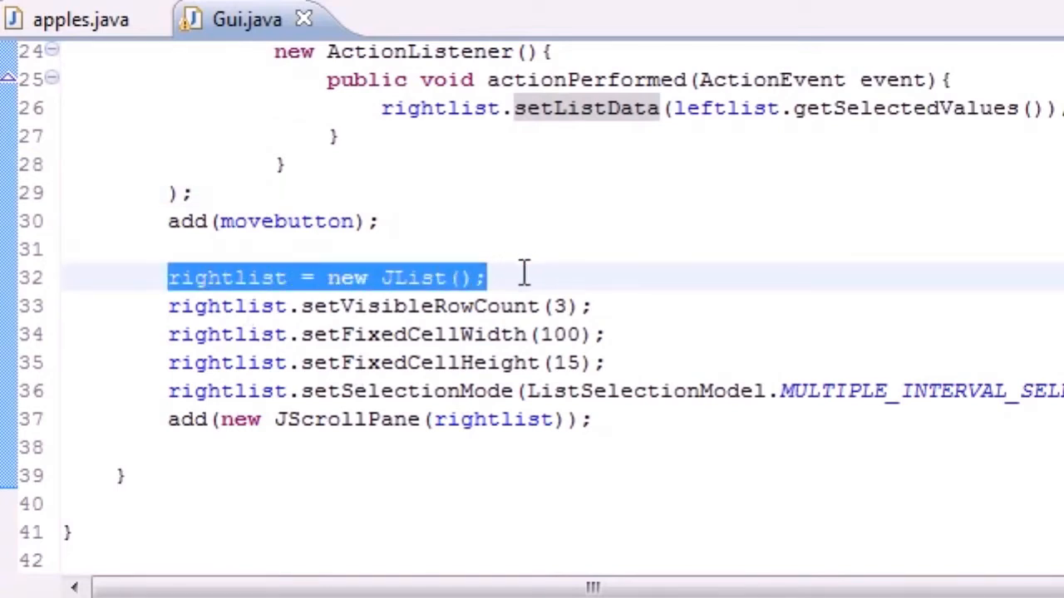
pyautogui.click(156, 306)
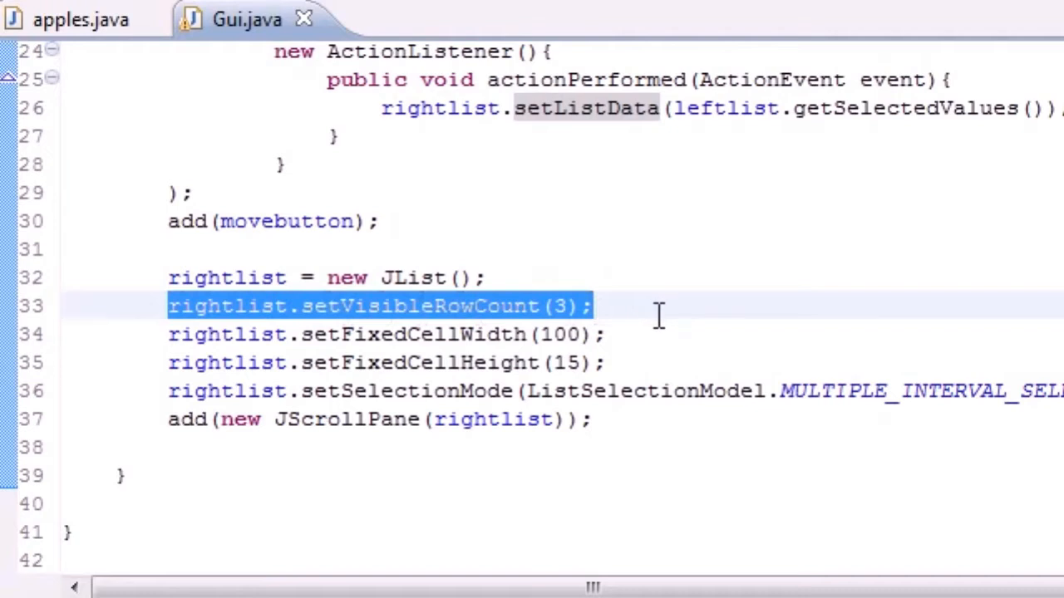
pyautogui.click(663, 361)
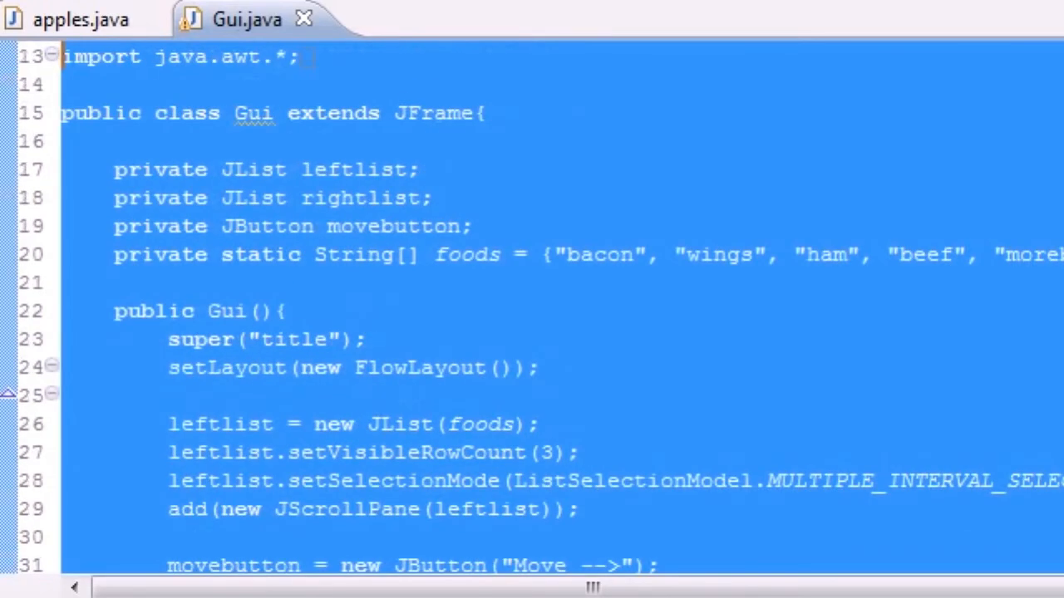
# - Rerun the program and select ham in the left list
pyautogui.click(80, 19)
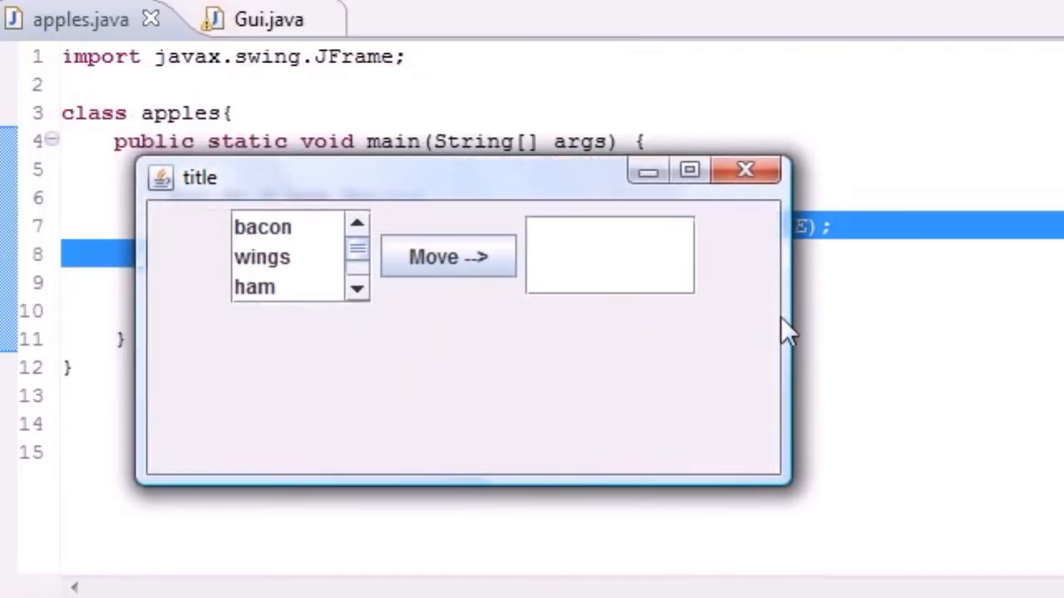
pyautogui.click(254, 287)
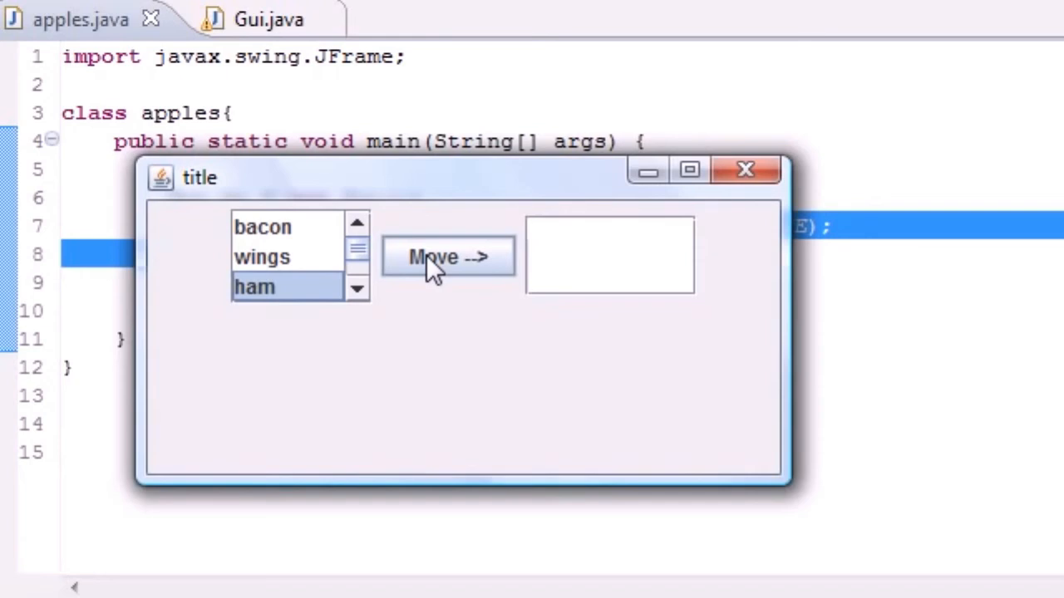
pyautogui.moveTo(745, 170)
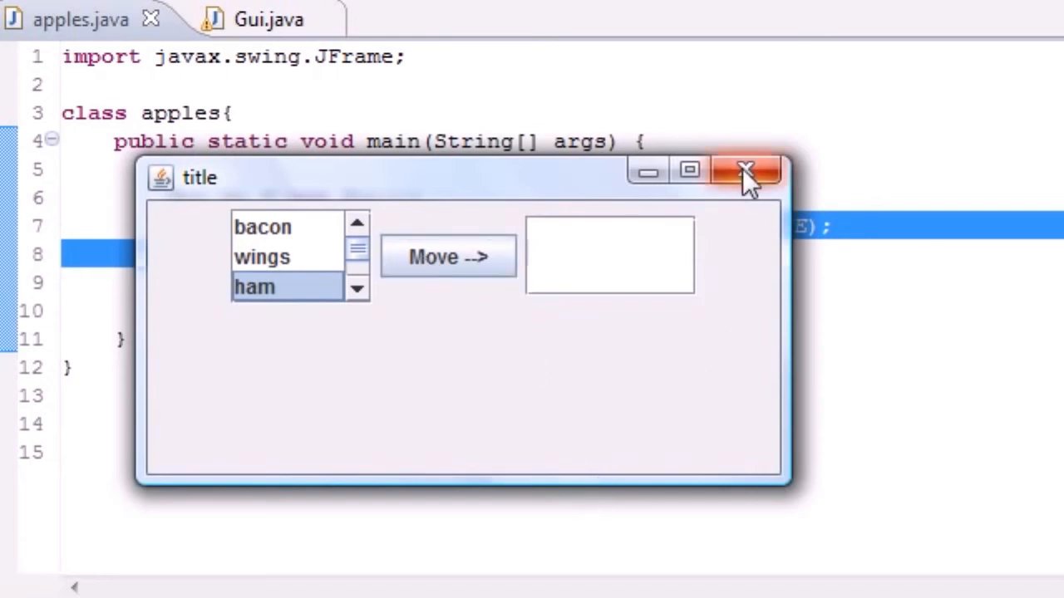